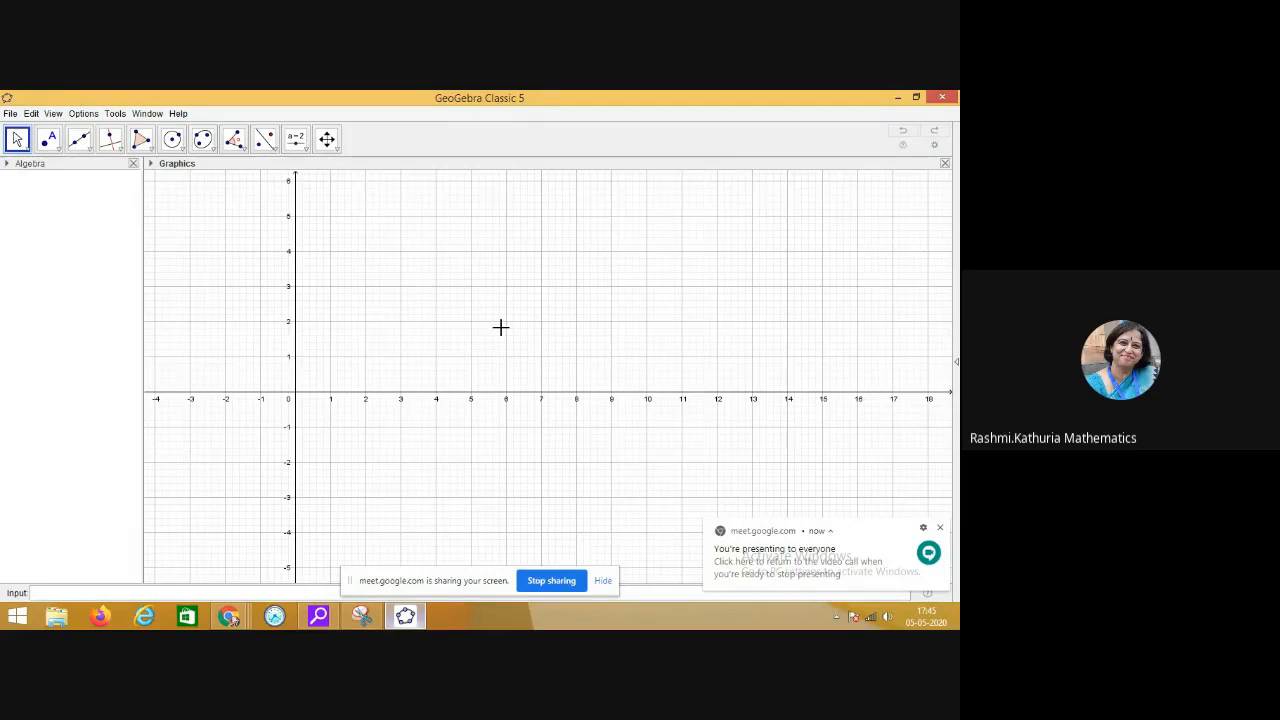
Browse the transformation tool group, then switch to the polygon tool group.
click(264, 138)
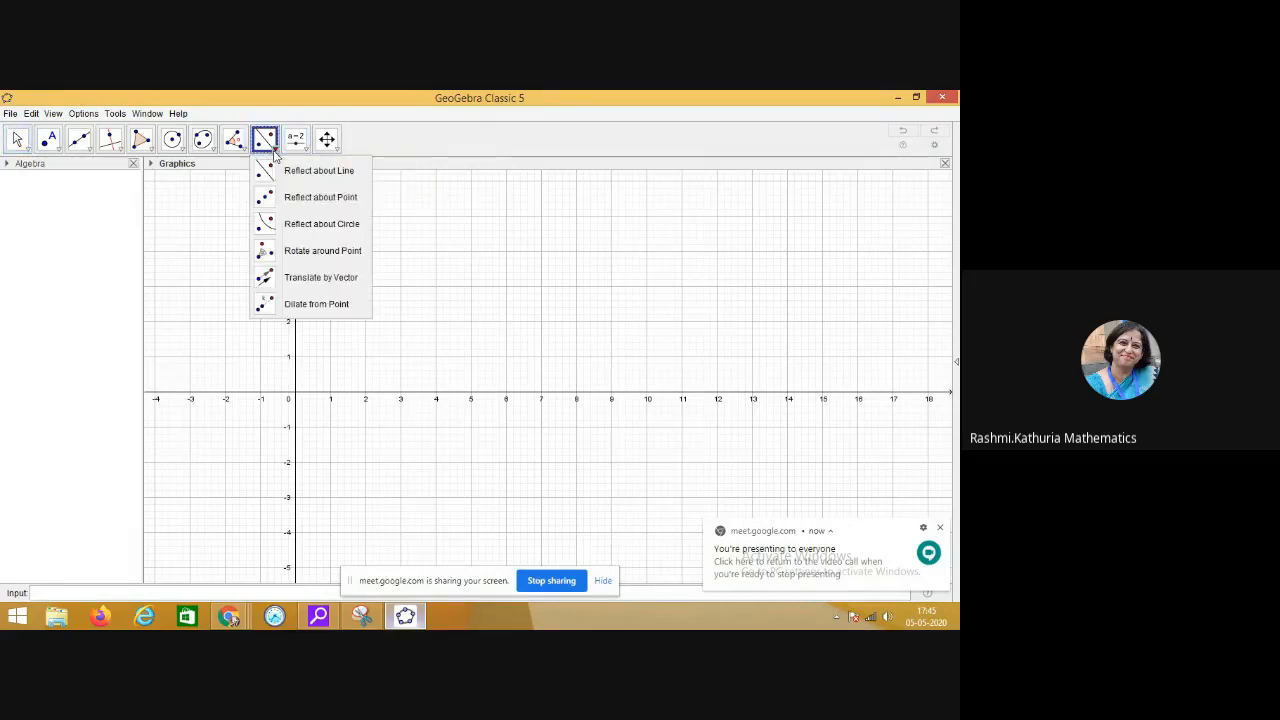
mouse_move(318, 170)
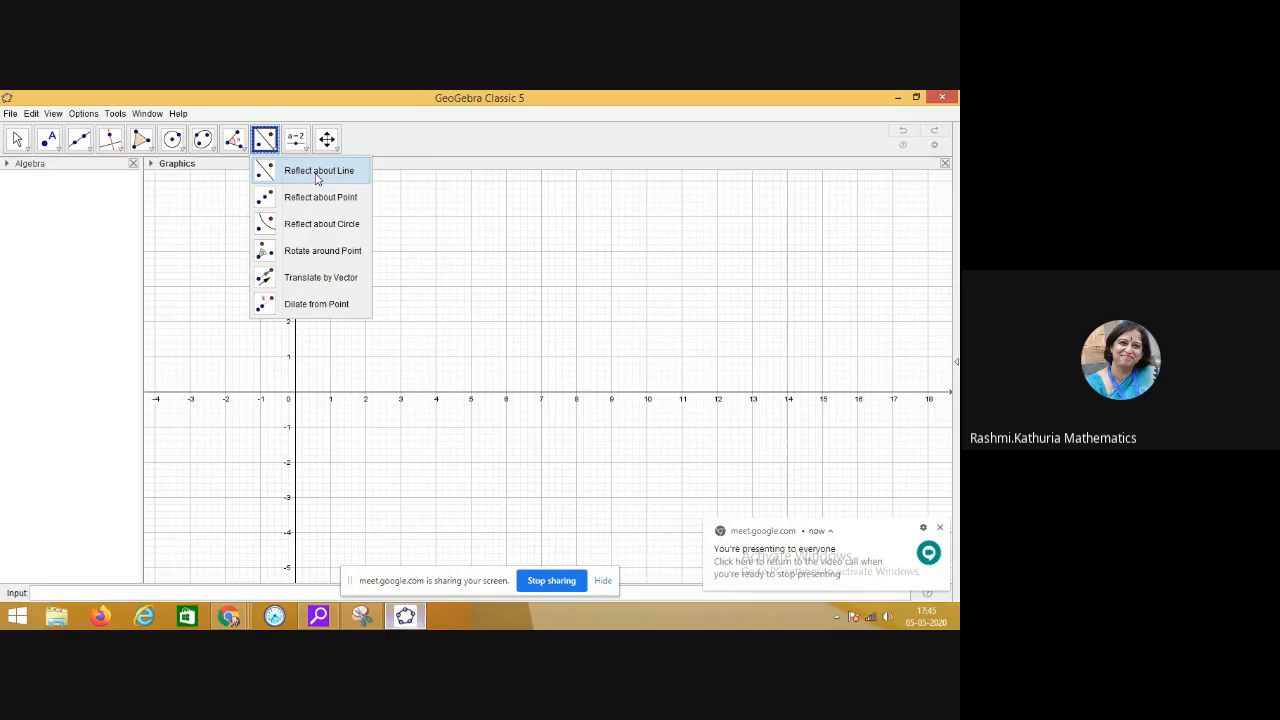
mouse_move(340, 180)
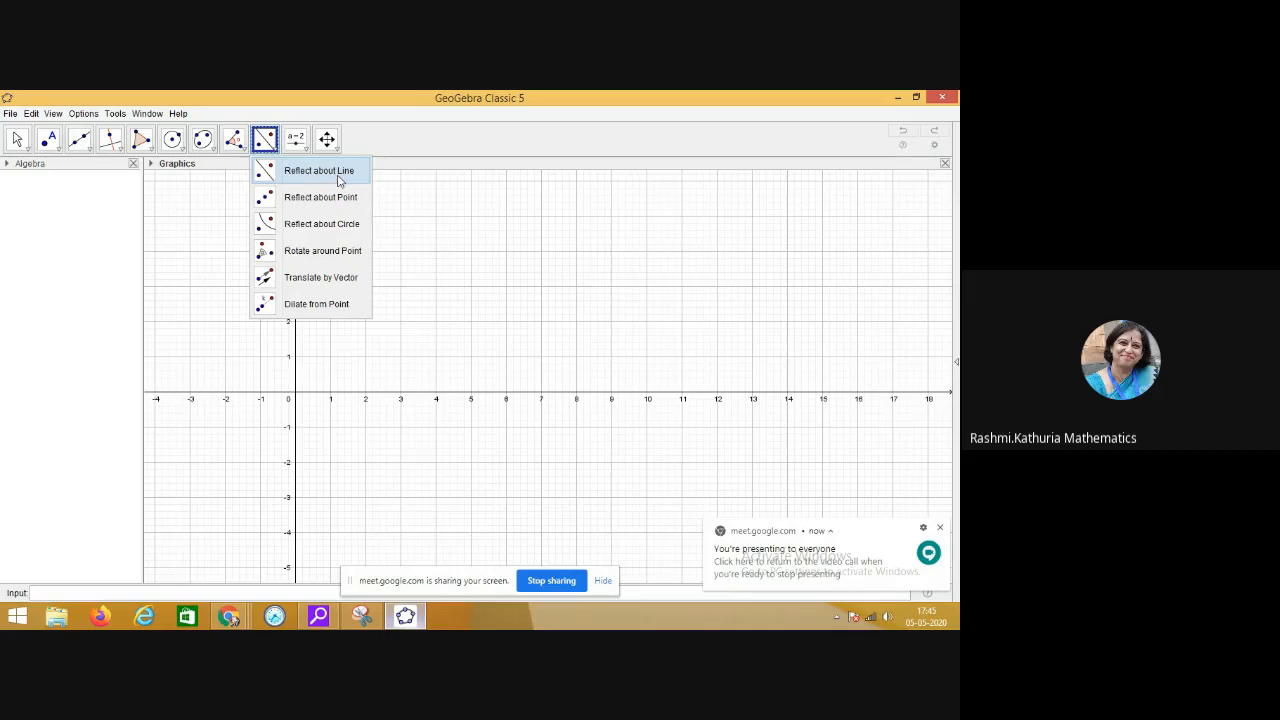
click(140, 138)
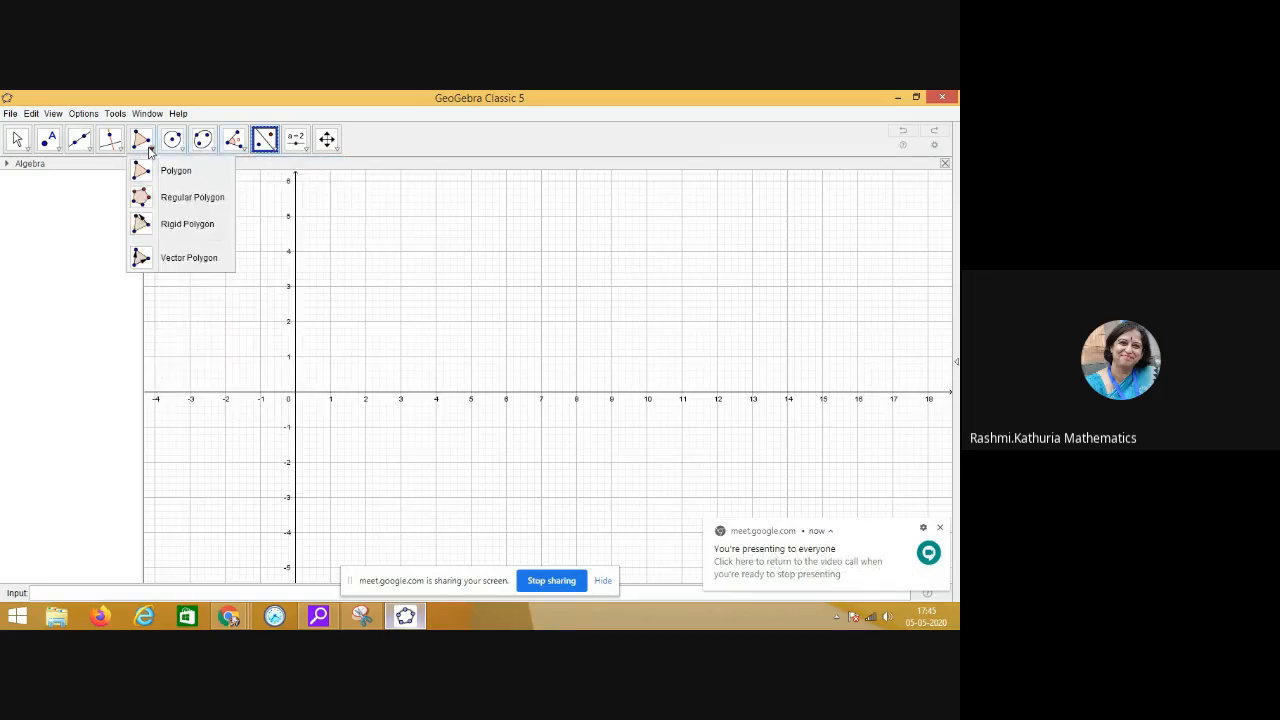
mouse_move(176, 170)
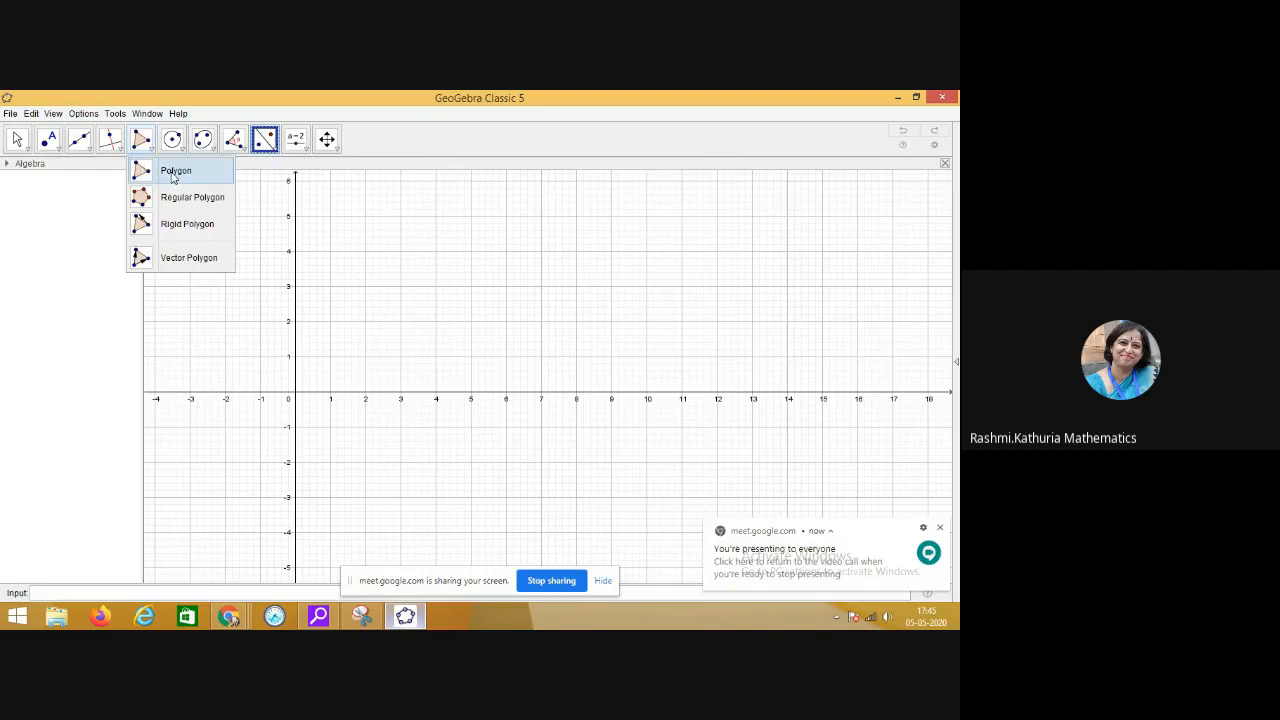
Draw triangle ABC with vertices A(-4, 3), B(-3, 5) and C(-1, 3).
click(176, 170)
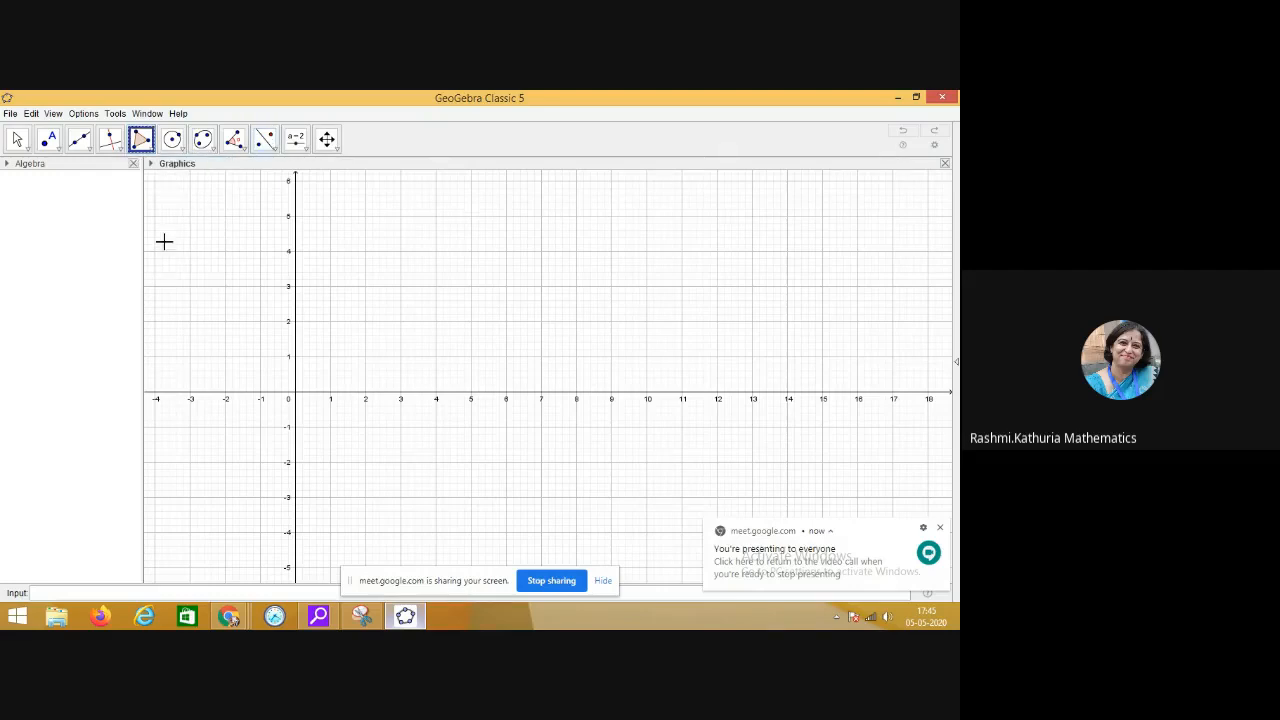
mouse_move(156, 284)
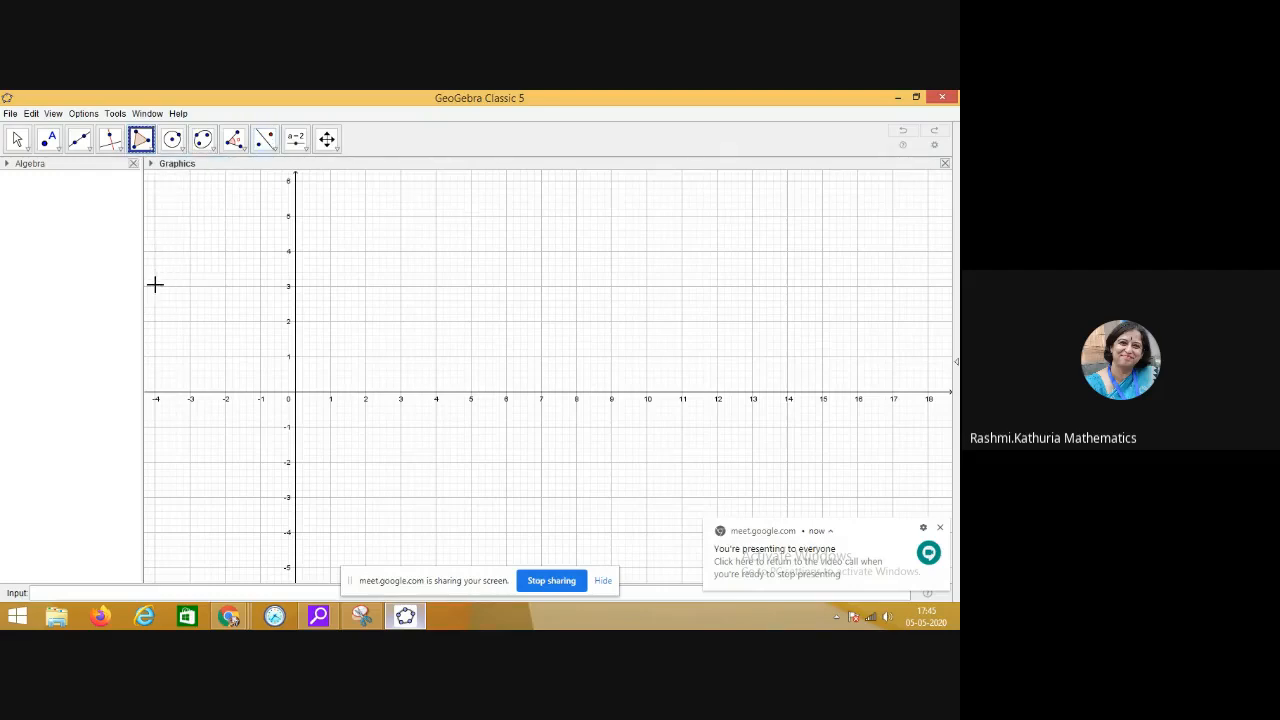
click(156, 286)
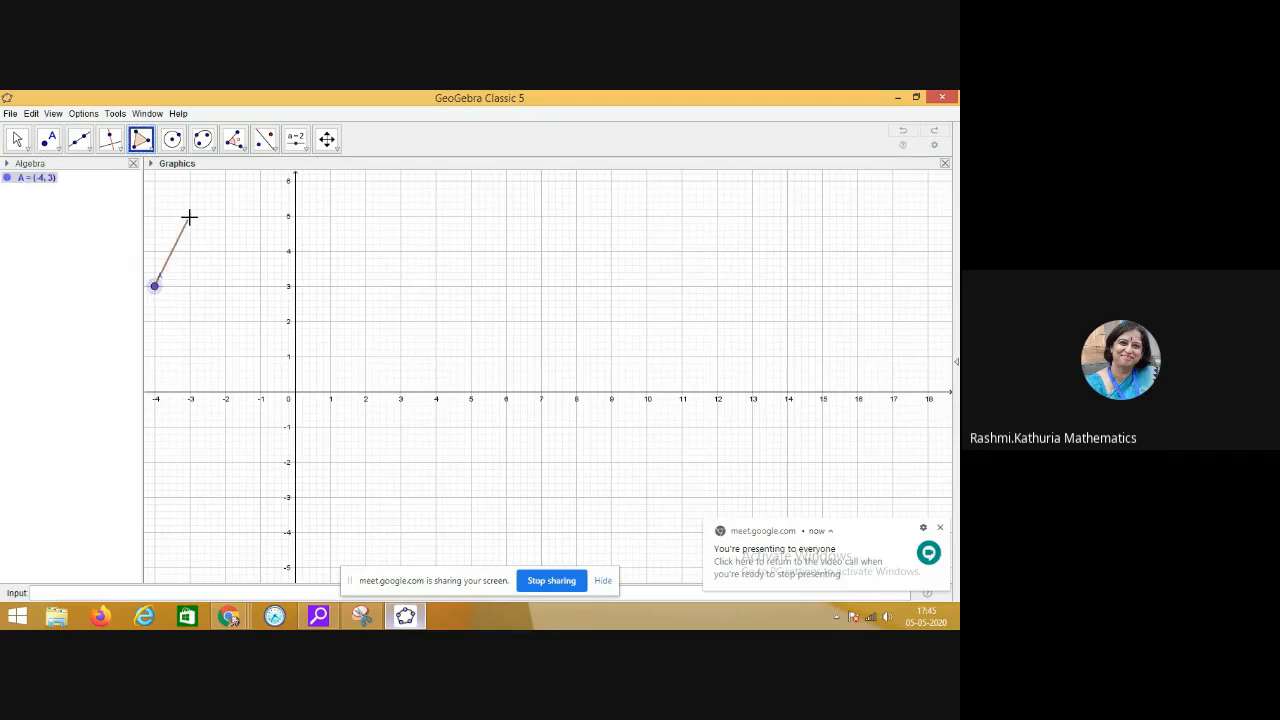
click(190, 216)
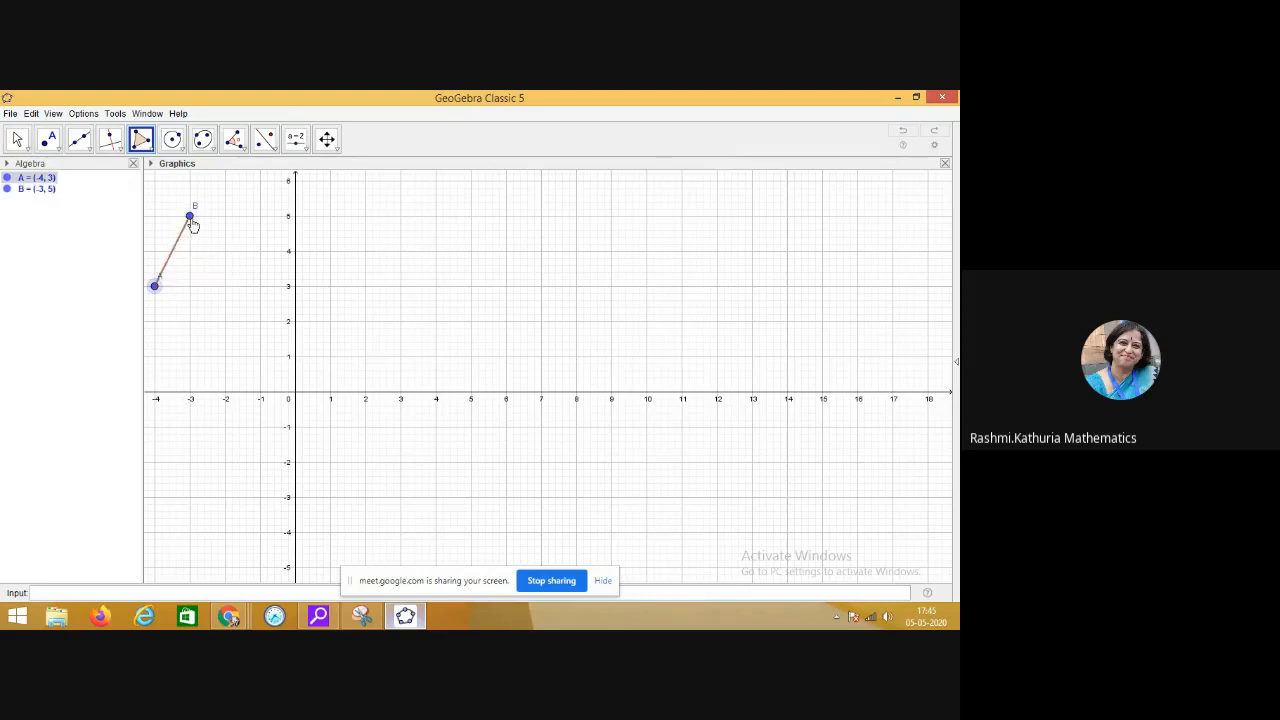
click(260, 288)
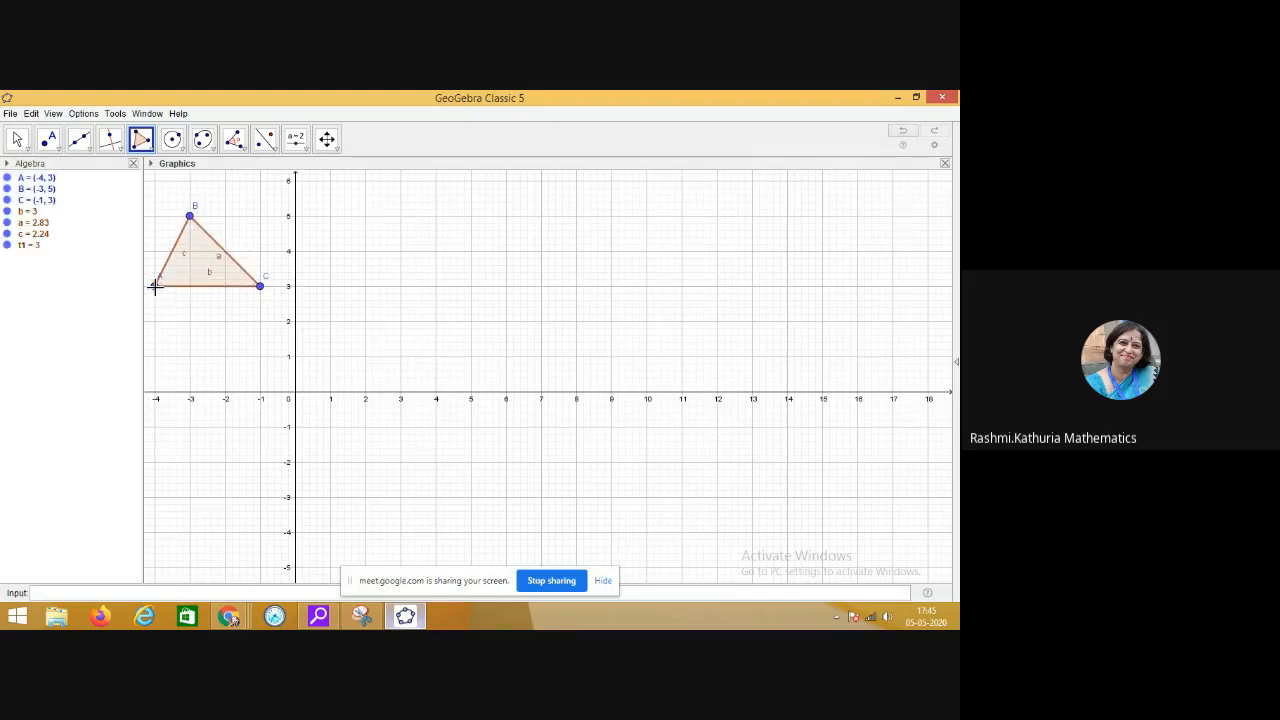
mouse_move(210, 276)
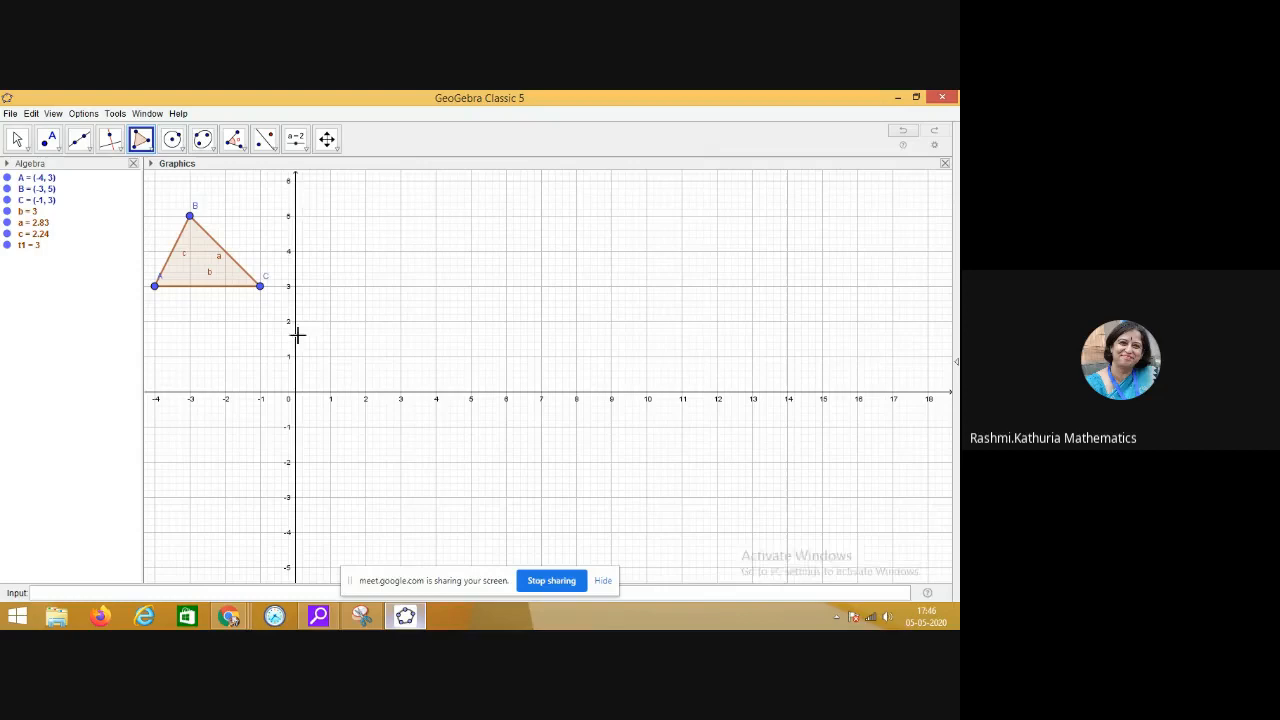
mouse_move(292, 348)
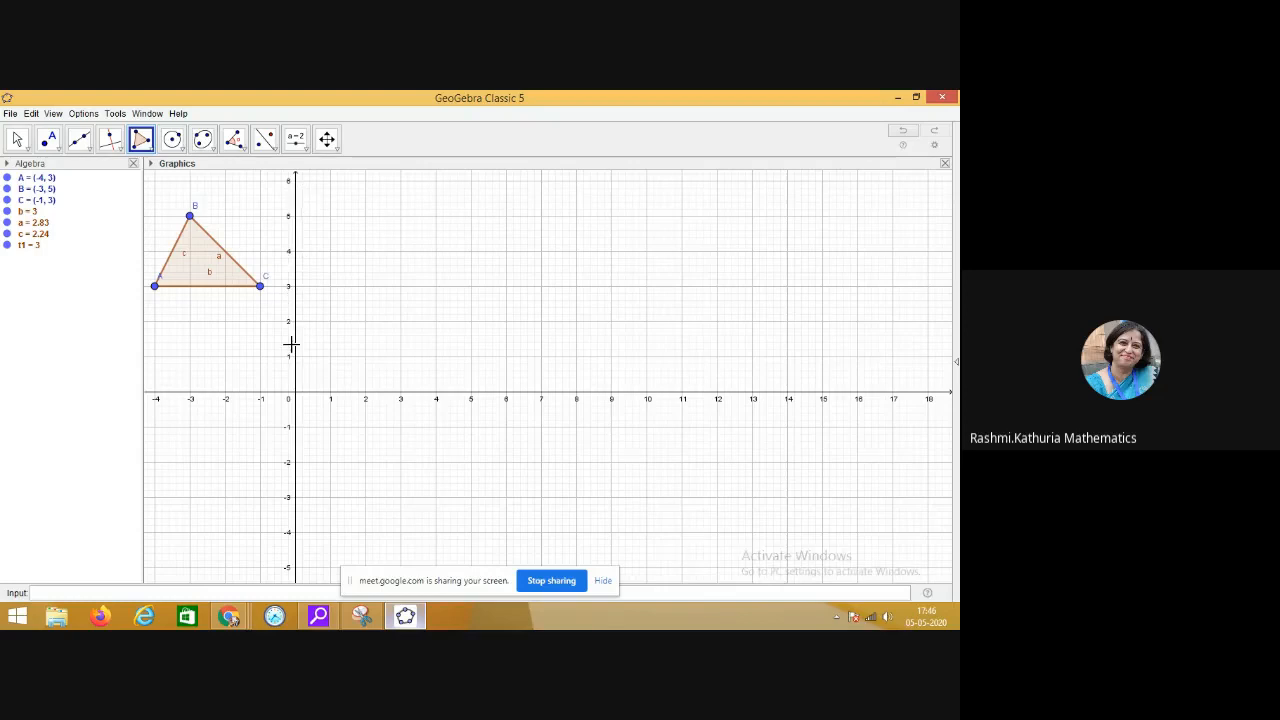
mouse_move(264, 140)
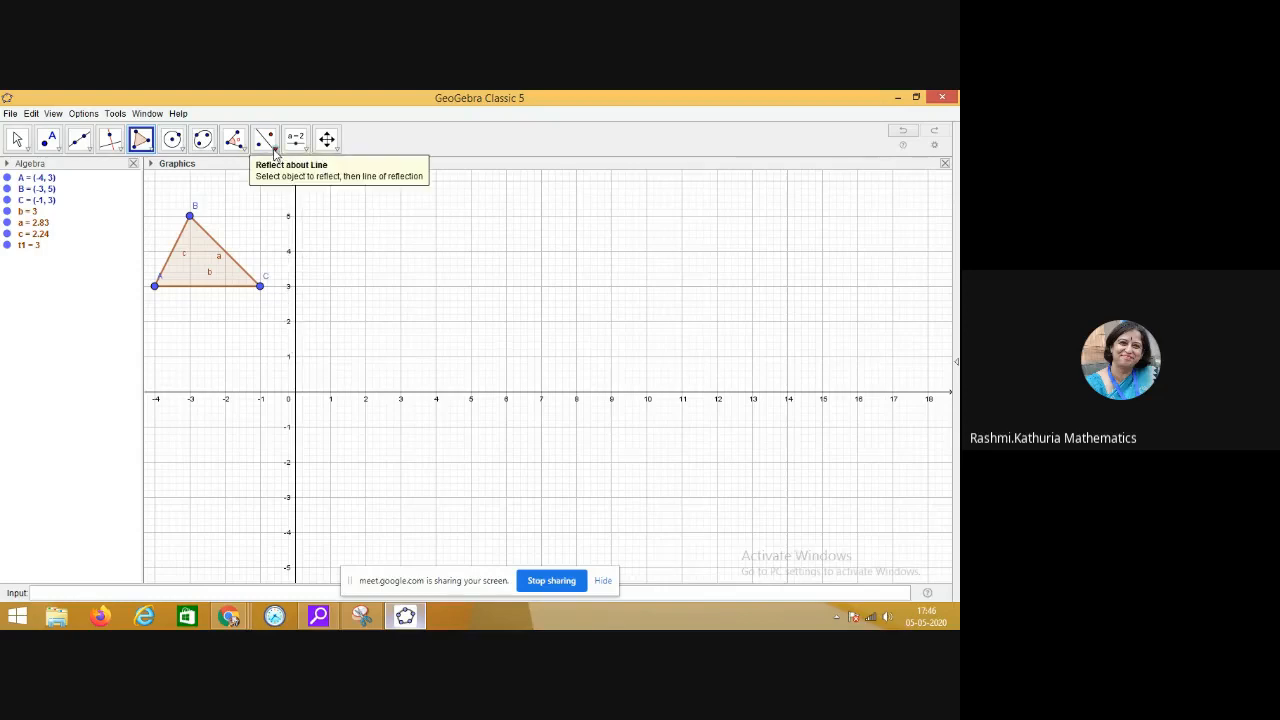
Make Reflect about Line the active tool, ready to mirror triangle ABC.
click(264, 140)
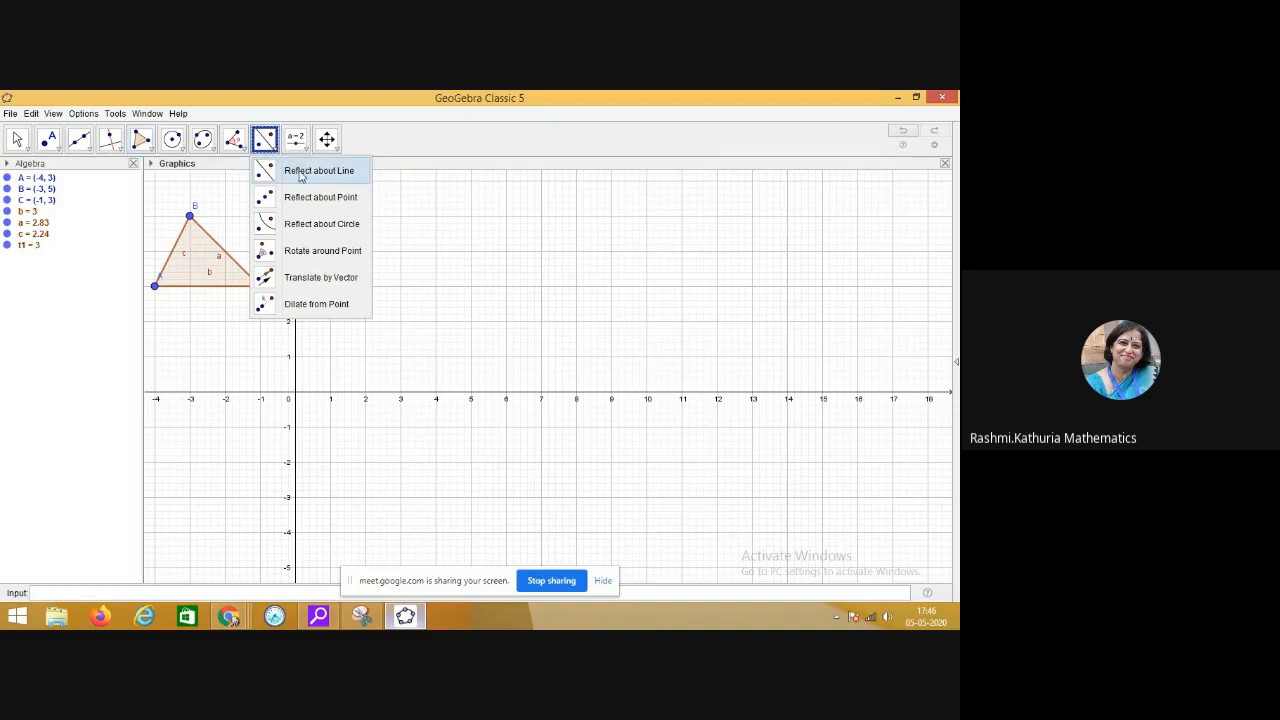
mouse_move(302, 178)
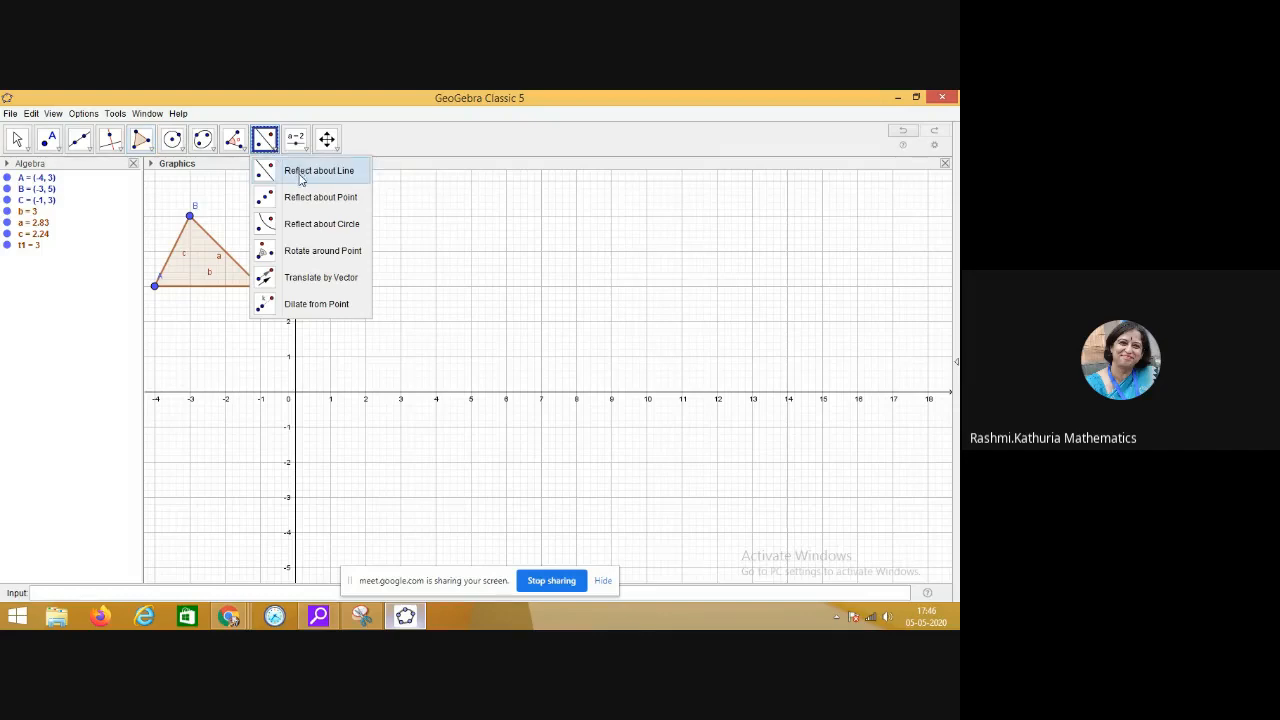
click(318, 170)
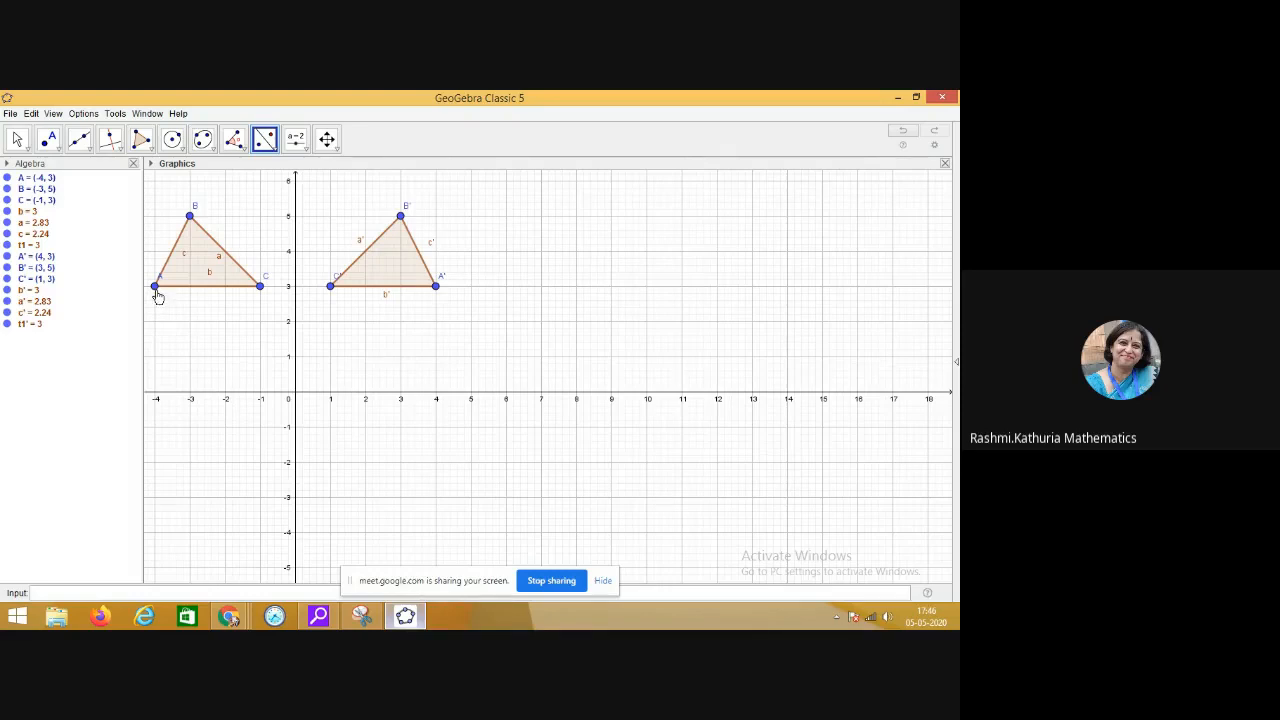
mouse_move(196, 240)
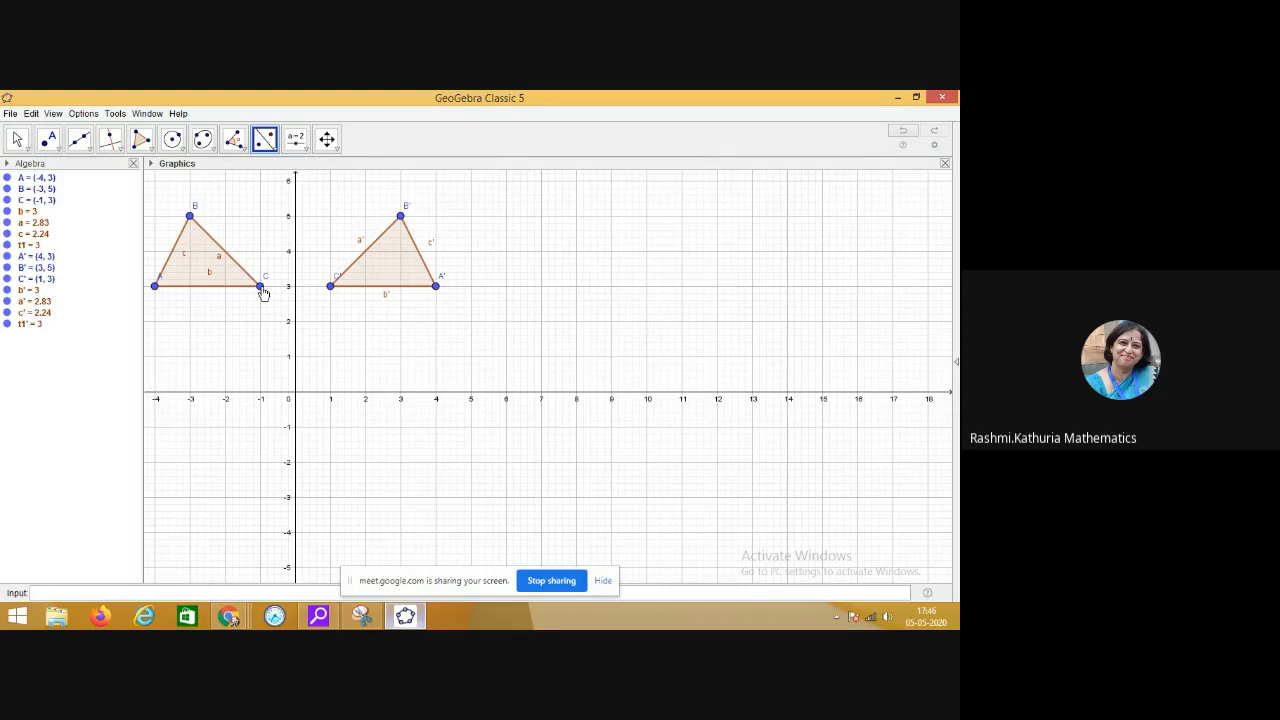
mouse_move(412, 278)
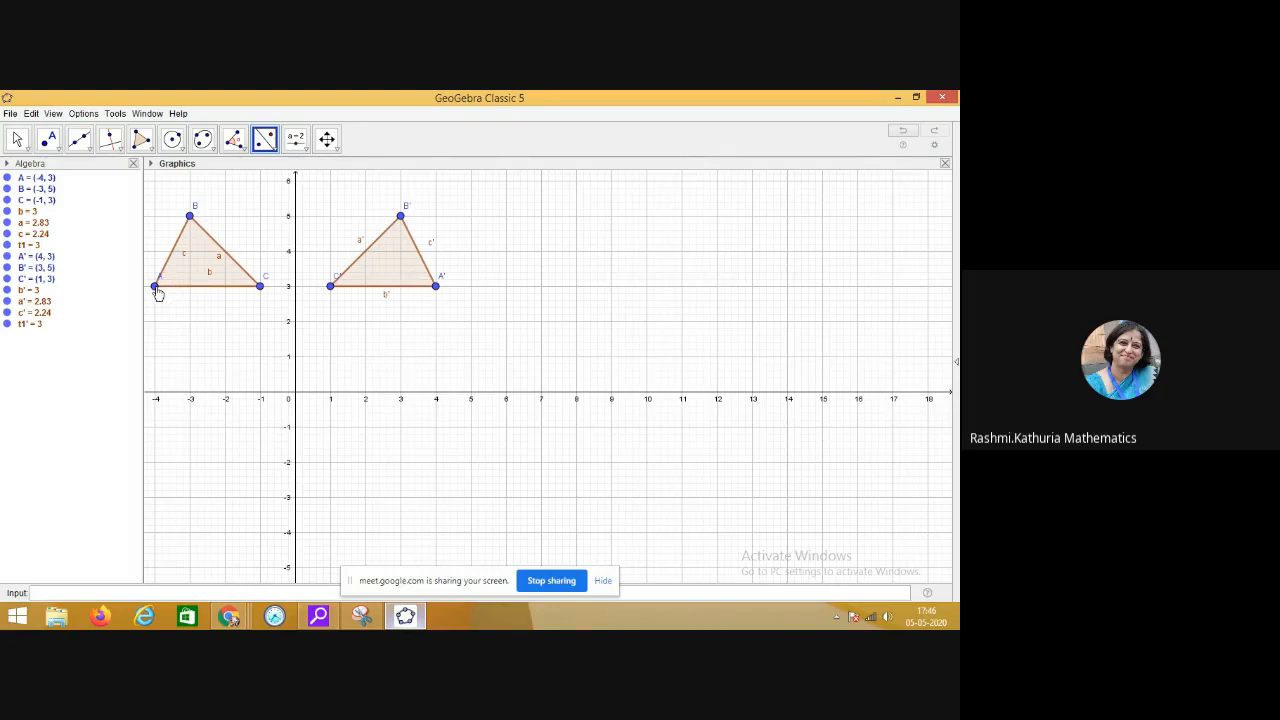
mouse_move(436, 300)
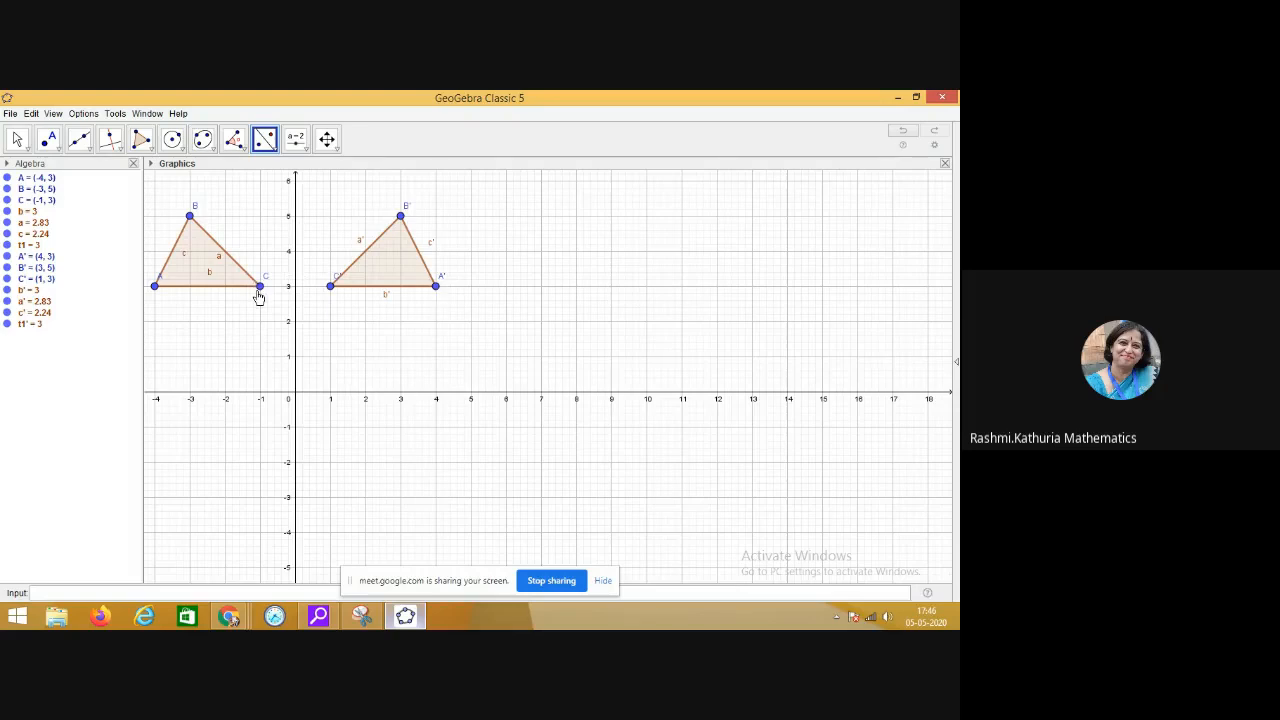
mouse_move(328, 300)
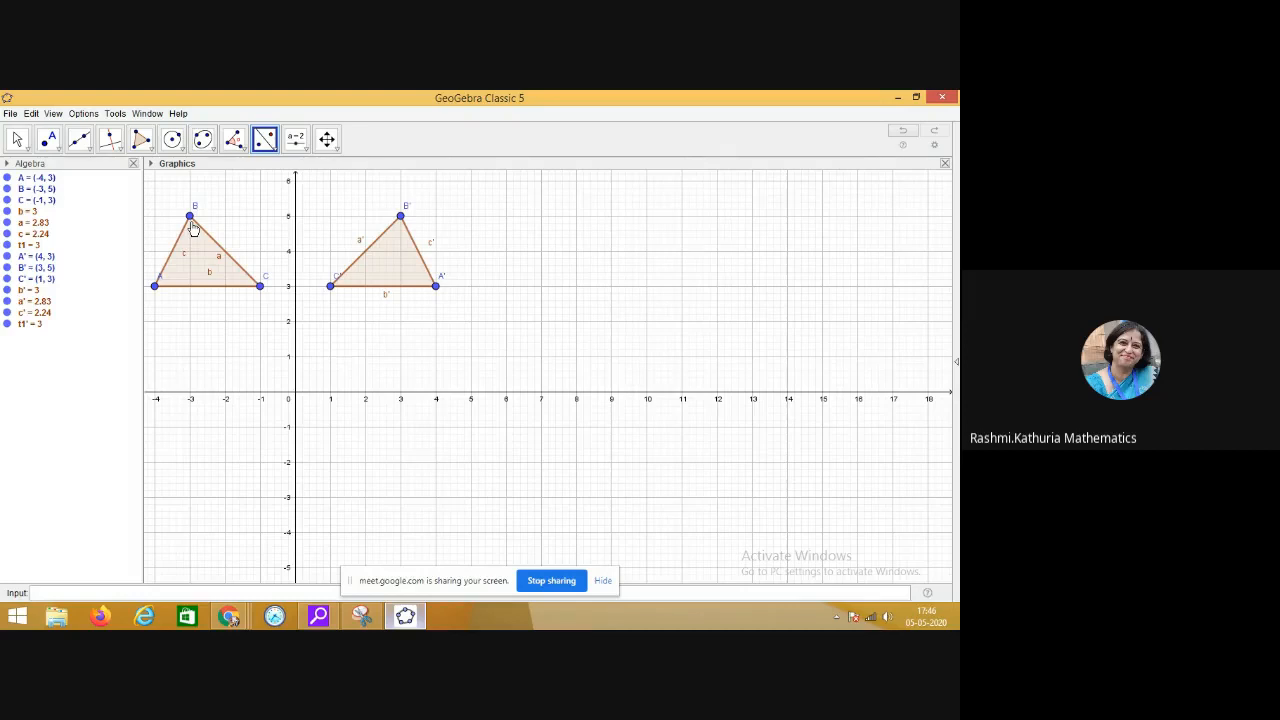
mouse_move(396, 230)
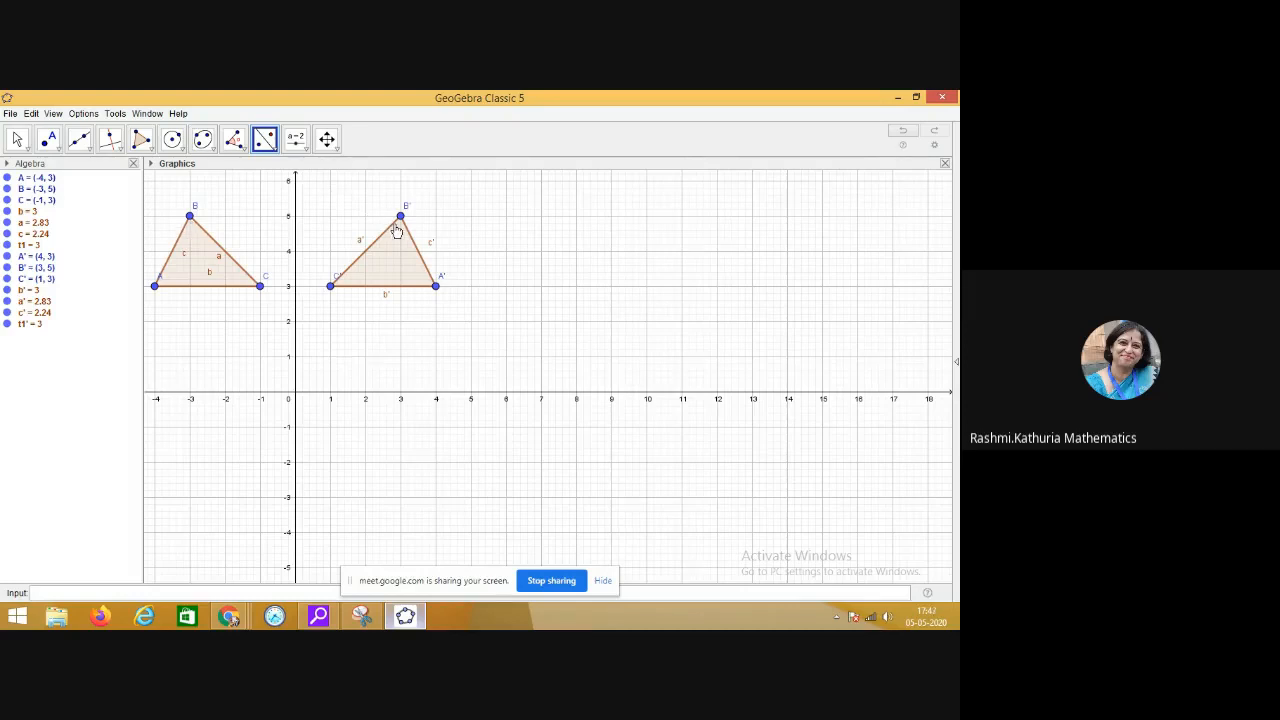
mouse_move(310, 298)
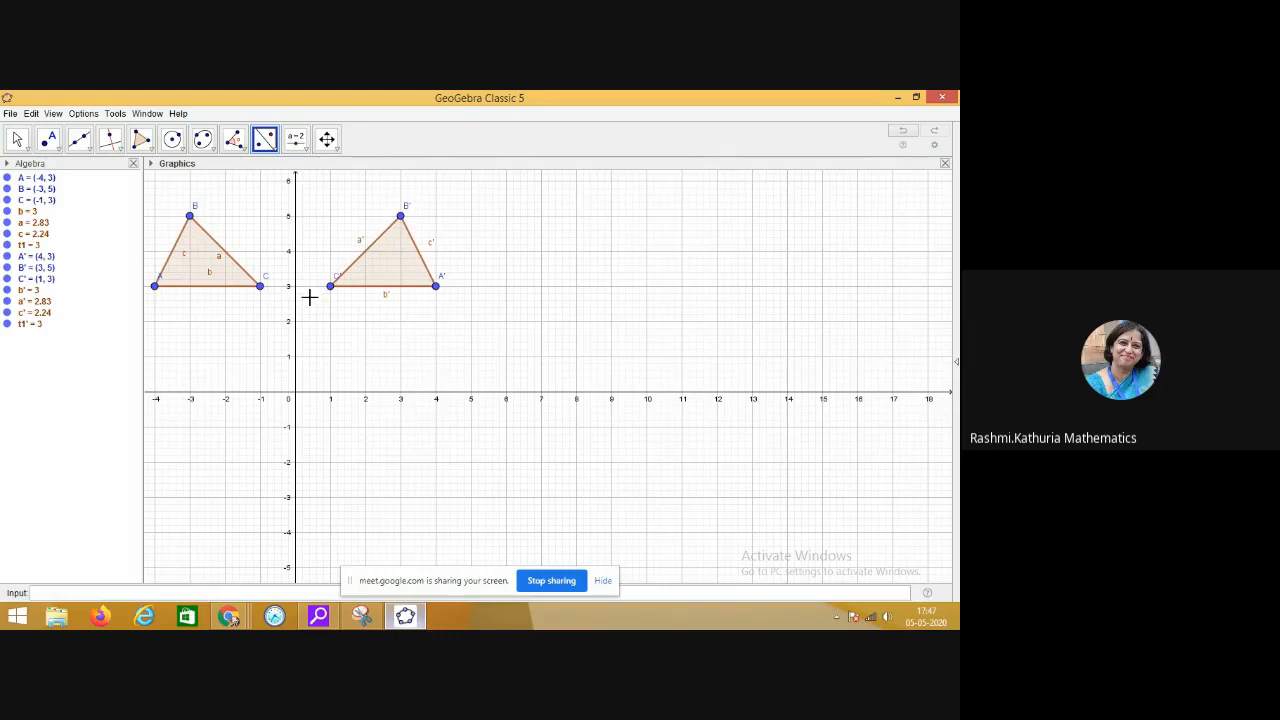
mouse_move(330, 288)
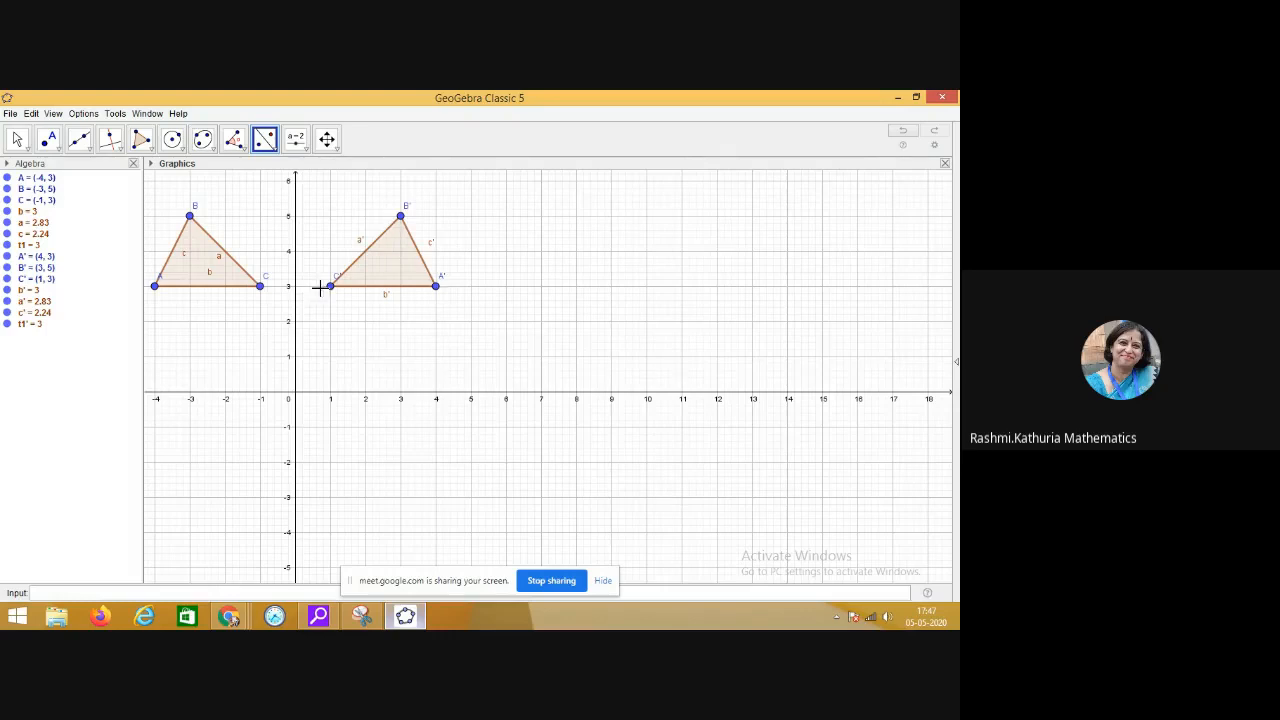
mouse_move(404, 216)
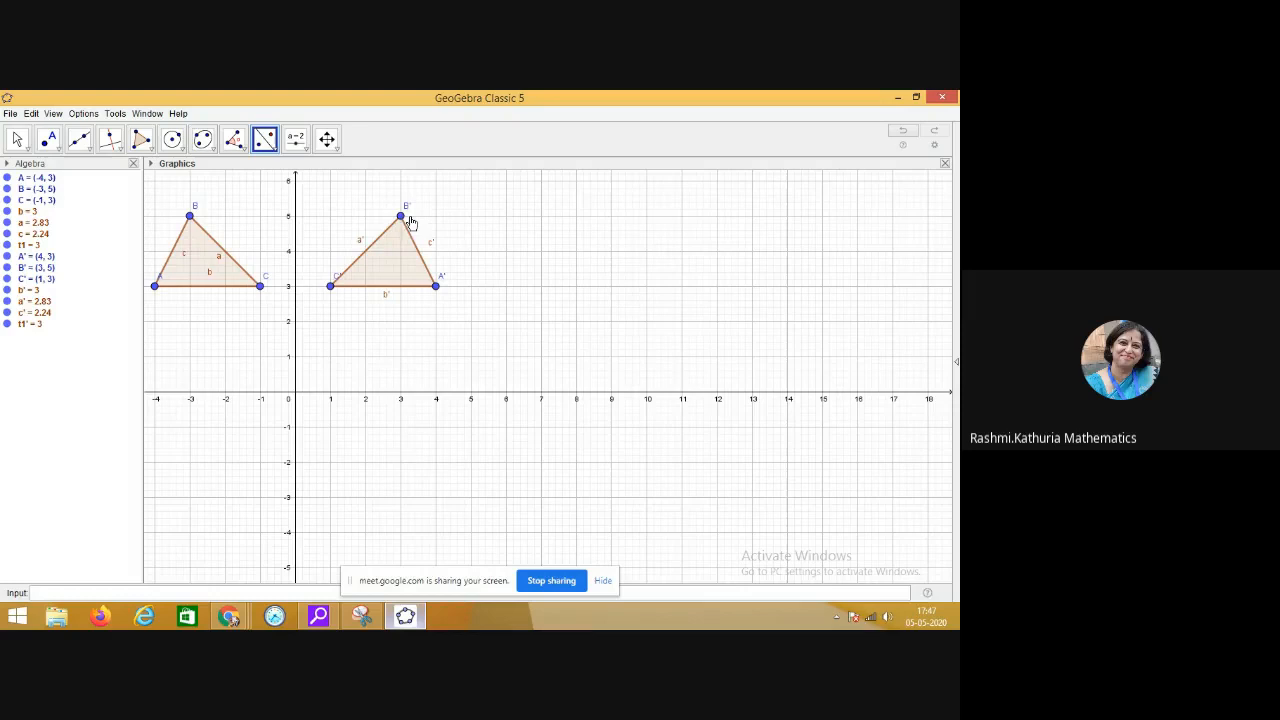
mouse_move(328, 292)
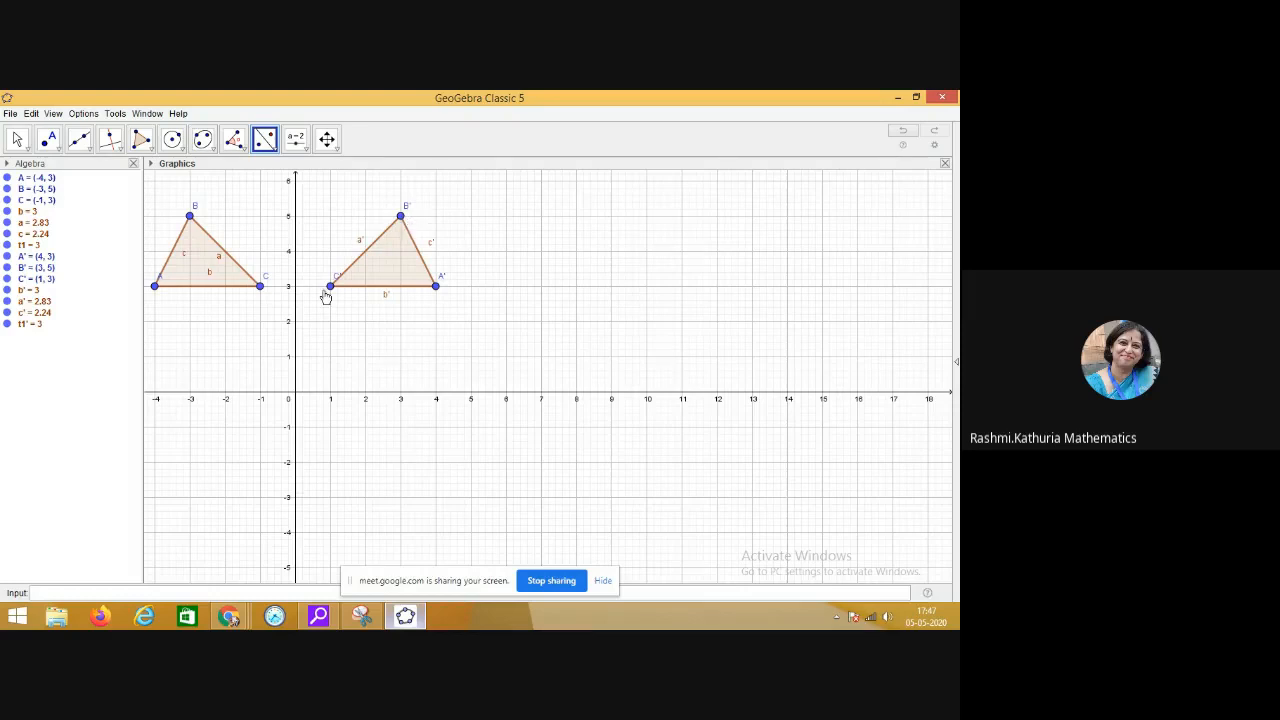
mouse_move(410, 392)
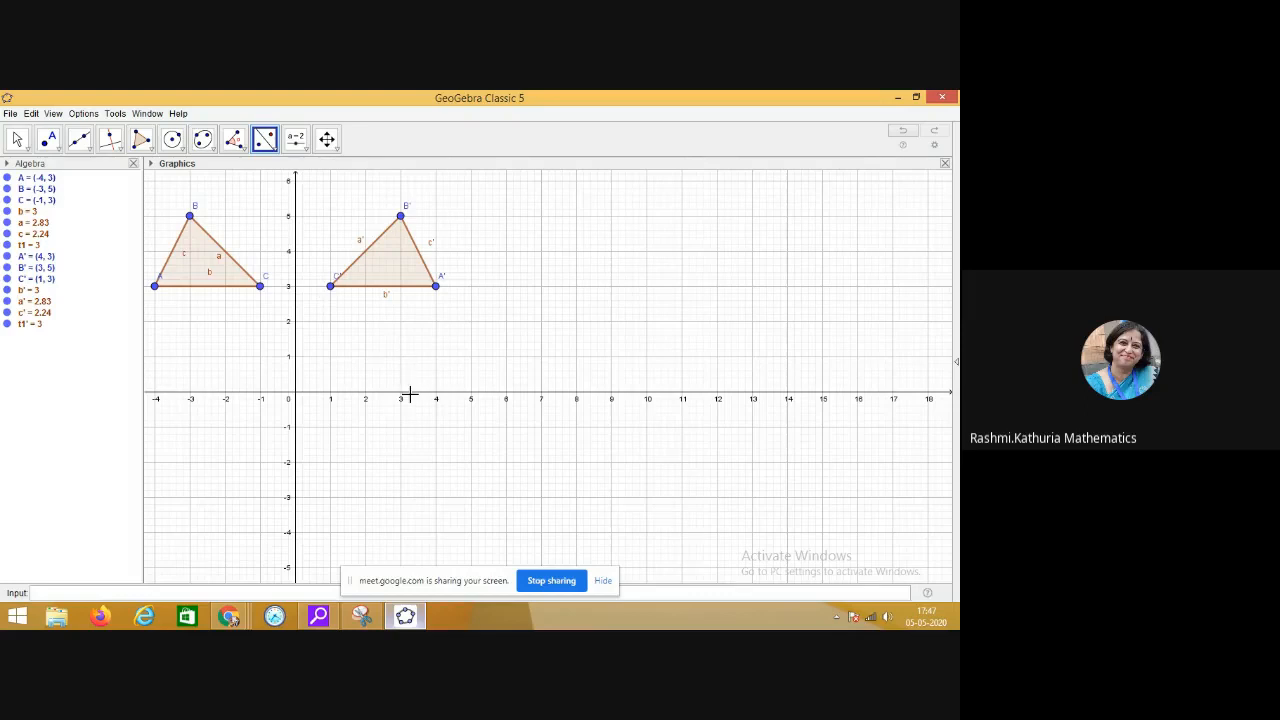
mouse_move(412, 400)
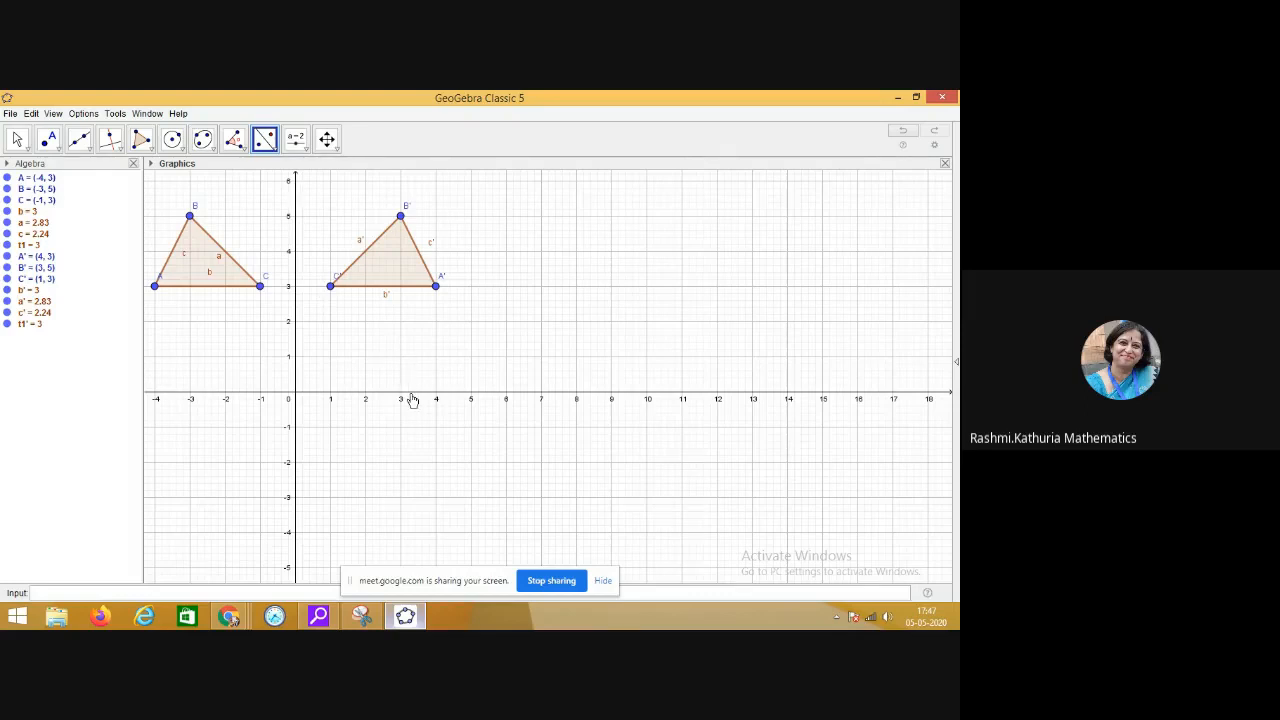
Activate Reflect about Line again to mirror triangle A'B'C' across the x-axis.
click(296, 140)
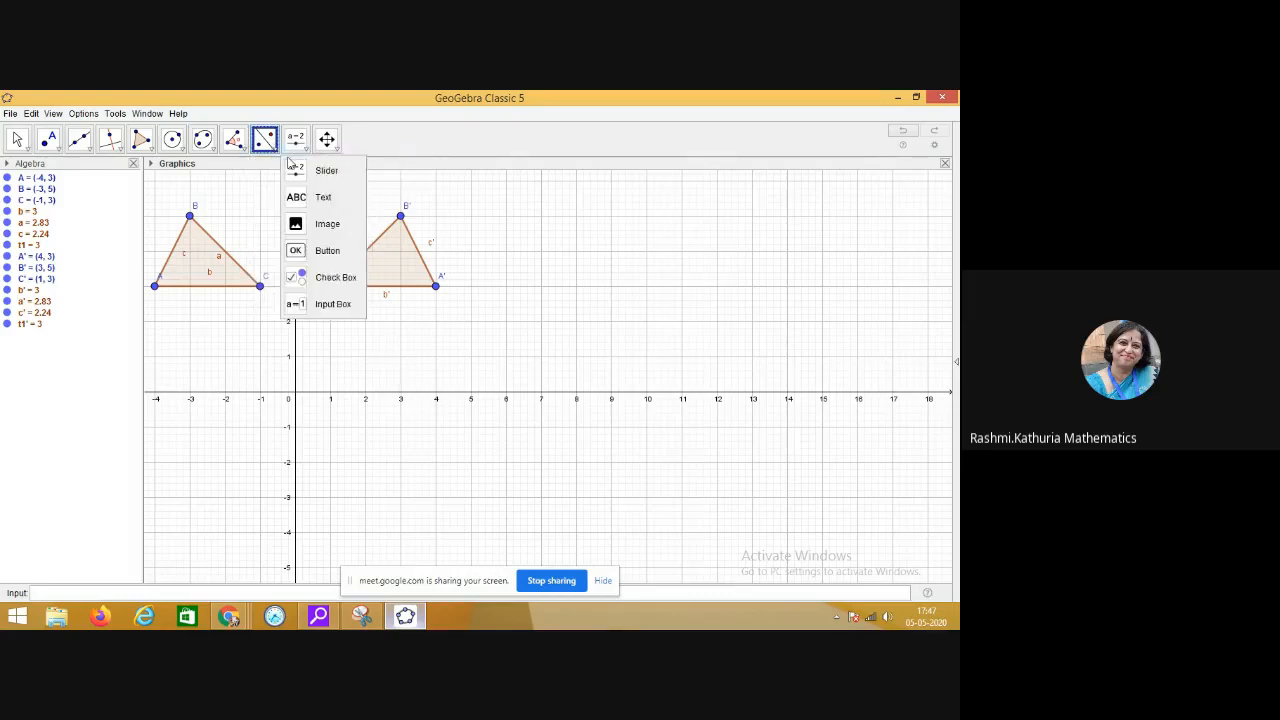
click(264, 138)
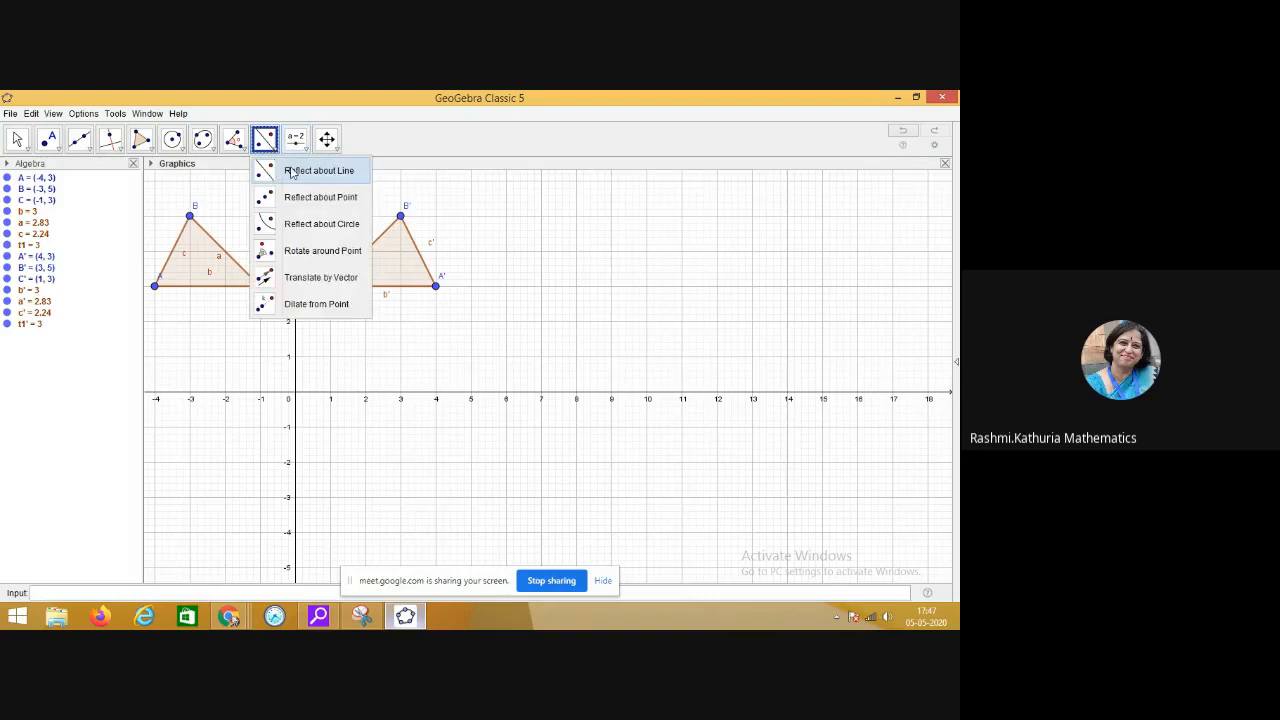
click(318, 170)
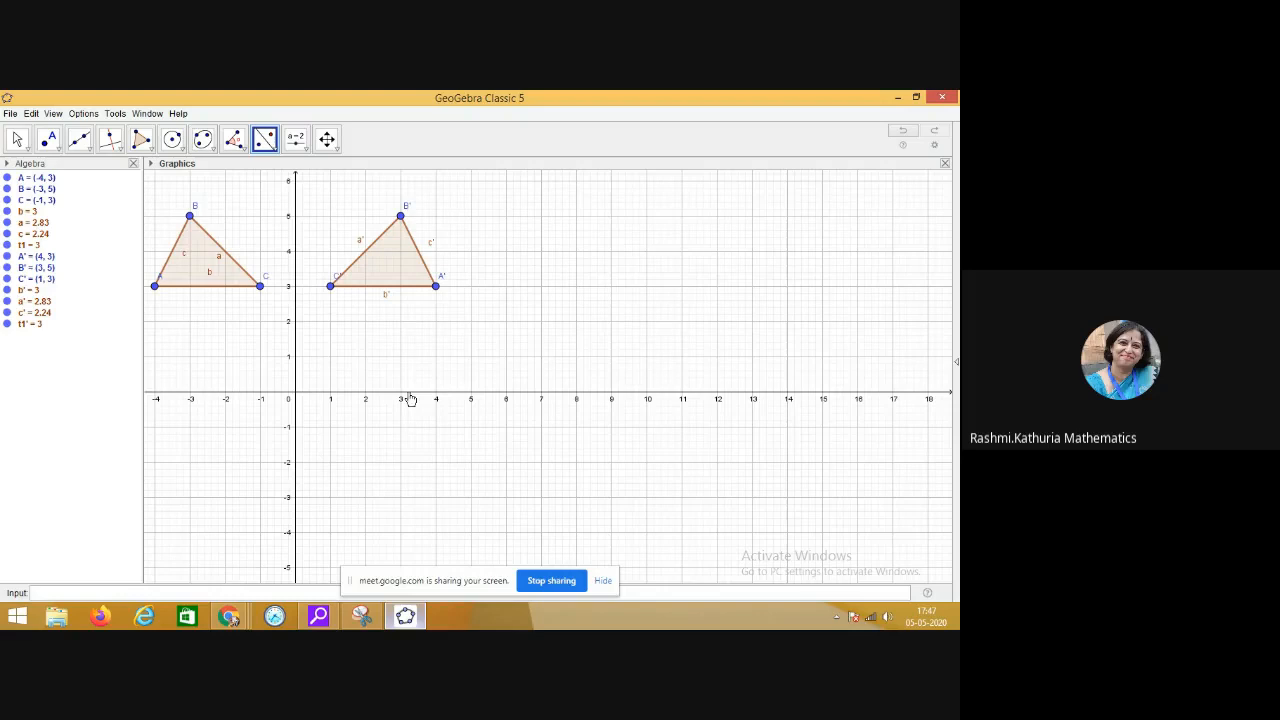
mouse_move(434, 400)
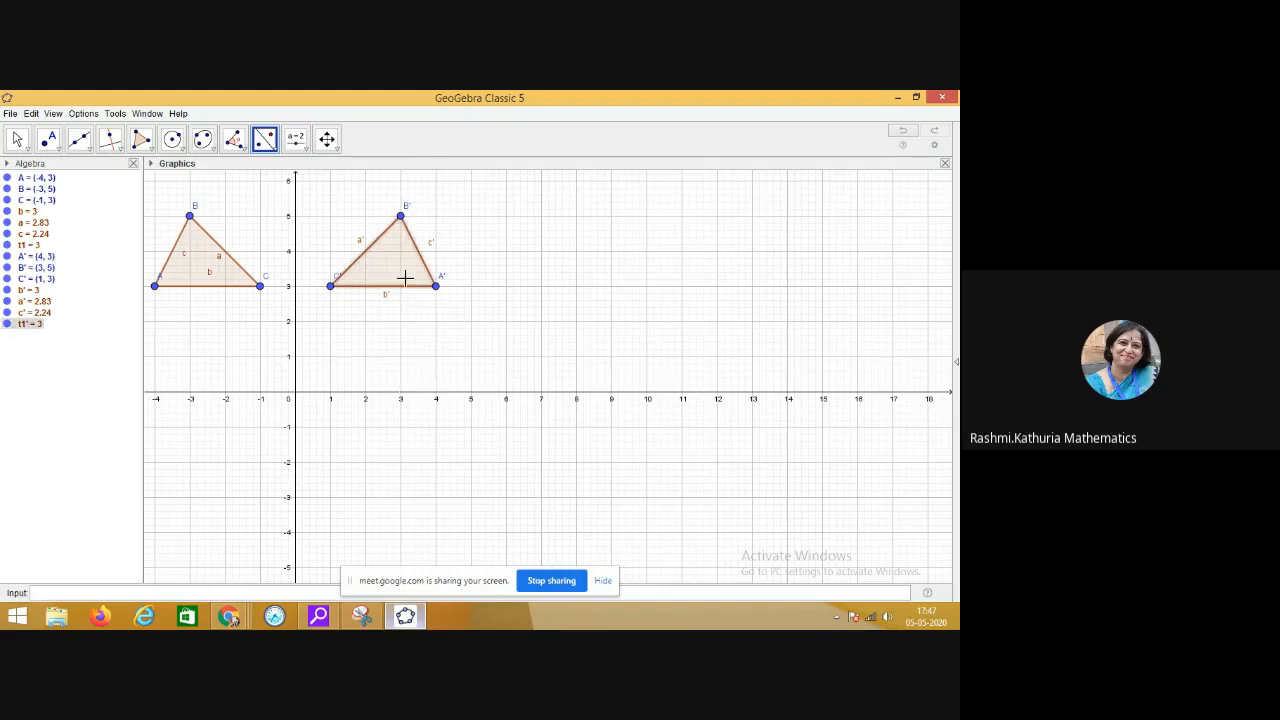
mouse_move(412, 398)
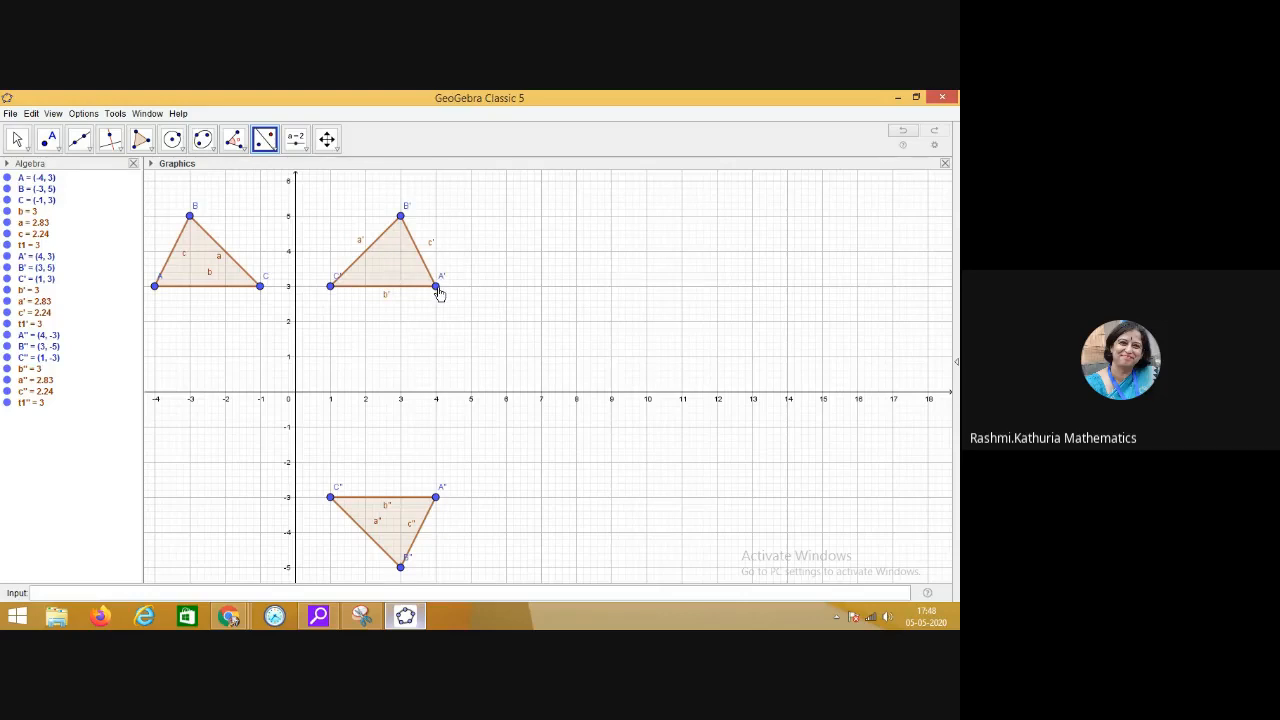
mouse_move(336, 298)
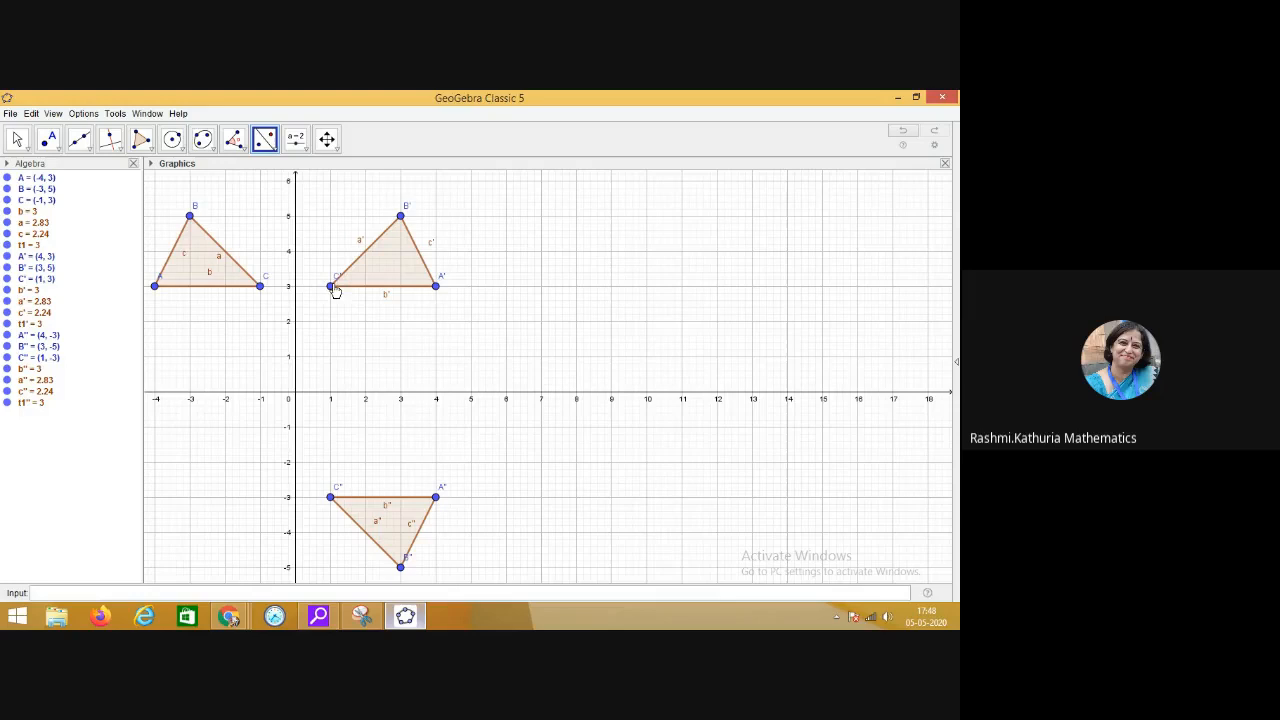
mouse_move(392, 274)
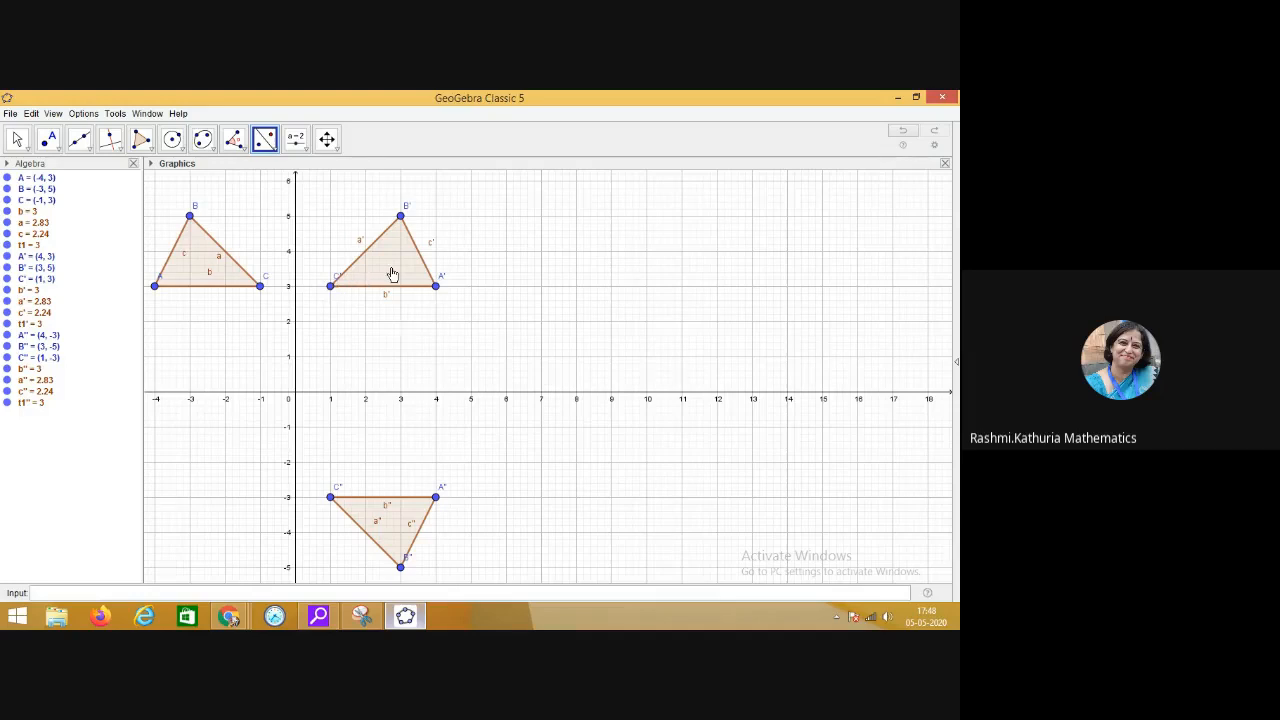
mouse_move(452, 400)
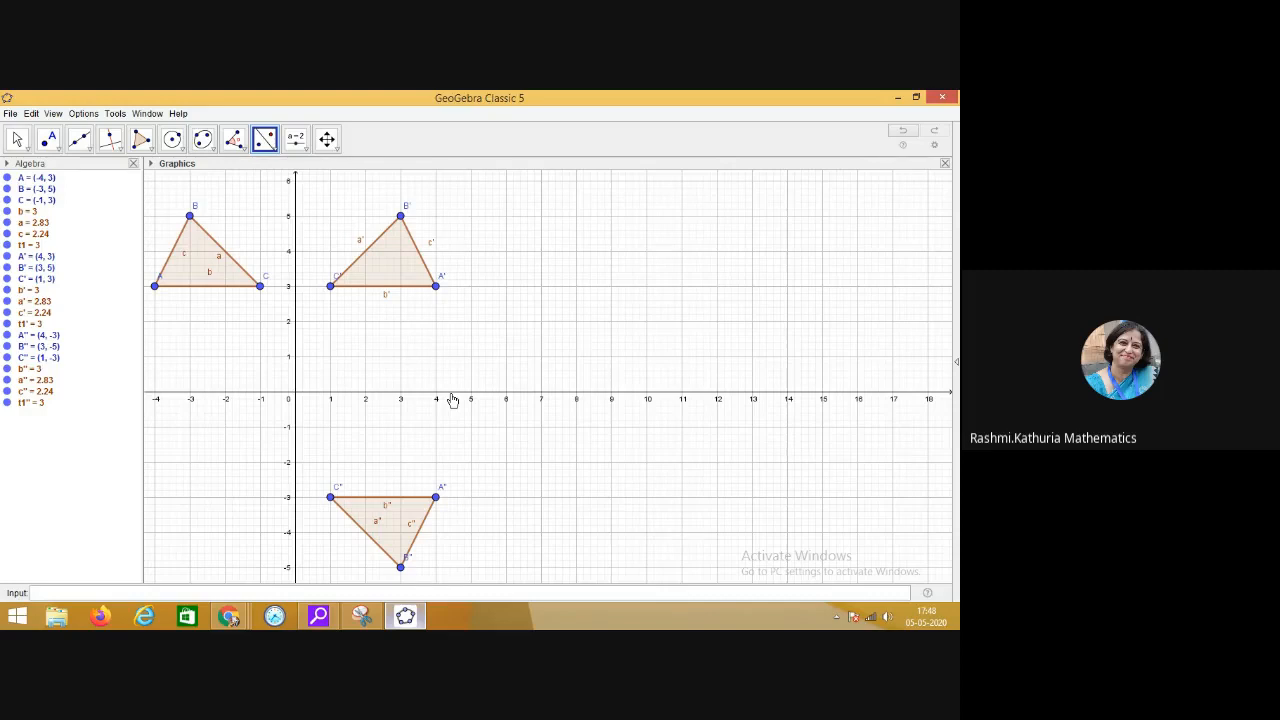
mouse_move(424, 294)
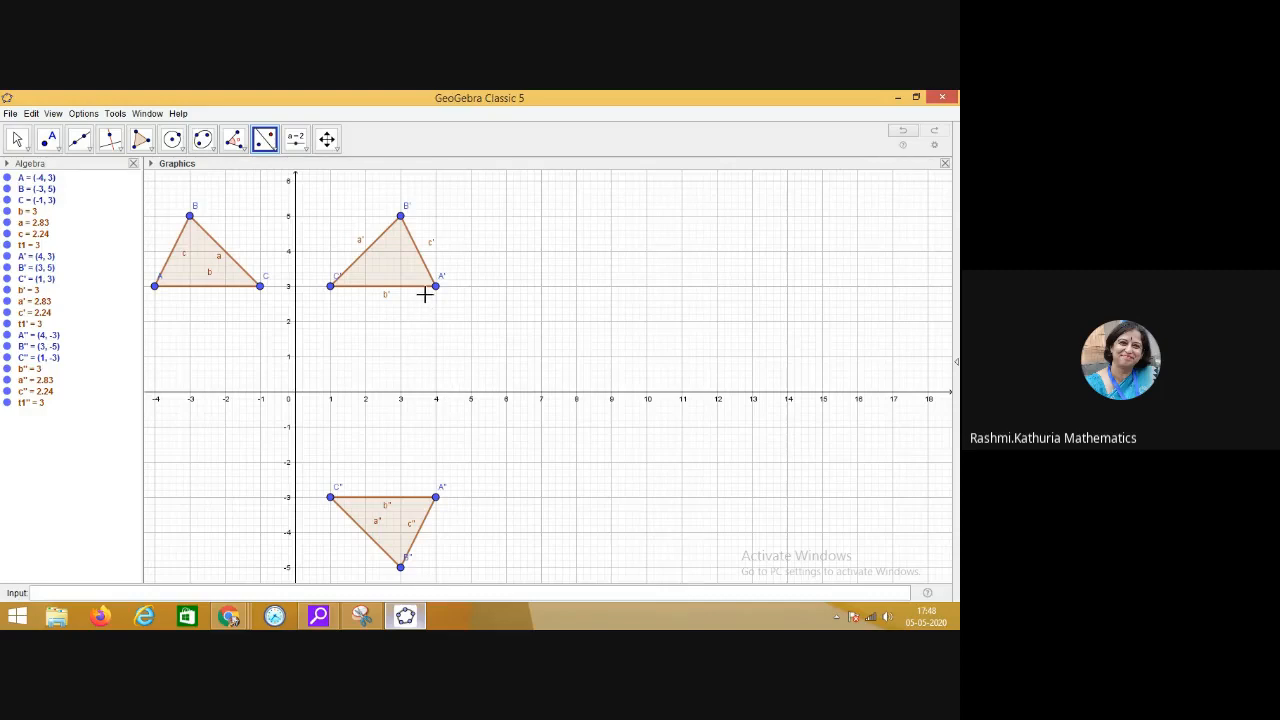
mouse_move(442, 510)
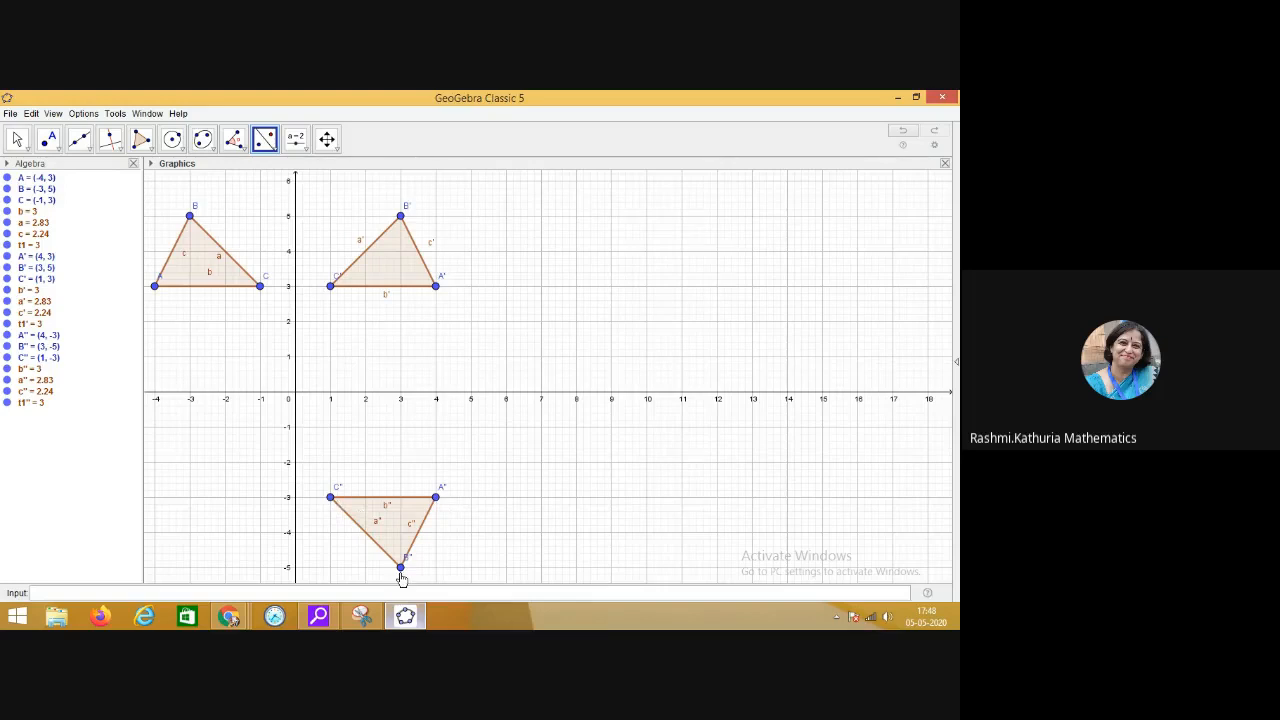
mouse_move(536, 458)
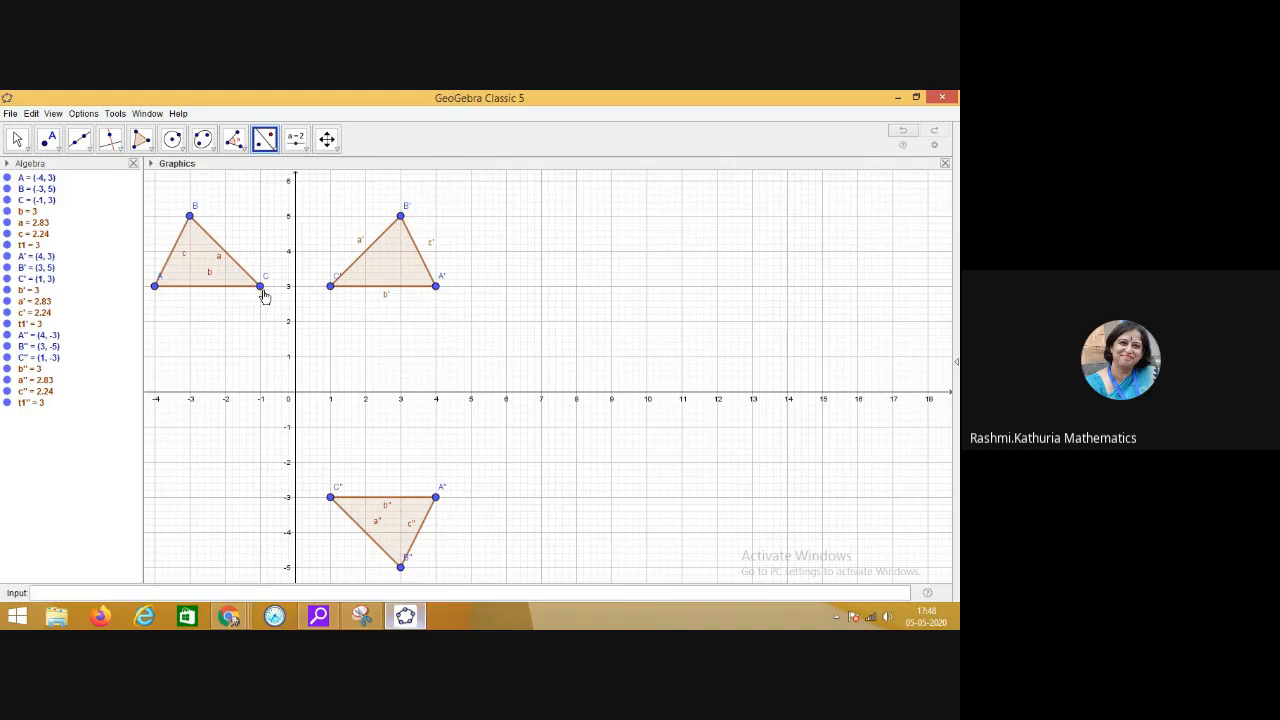
mouse_move(246, 294)
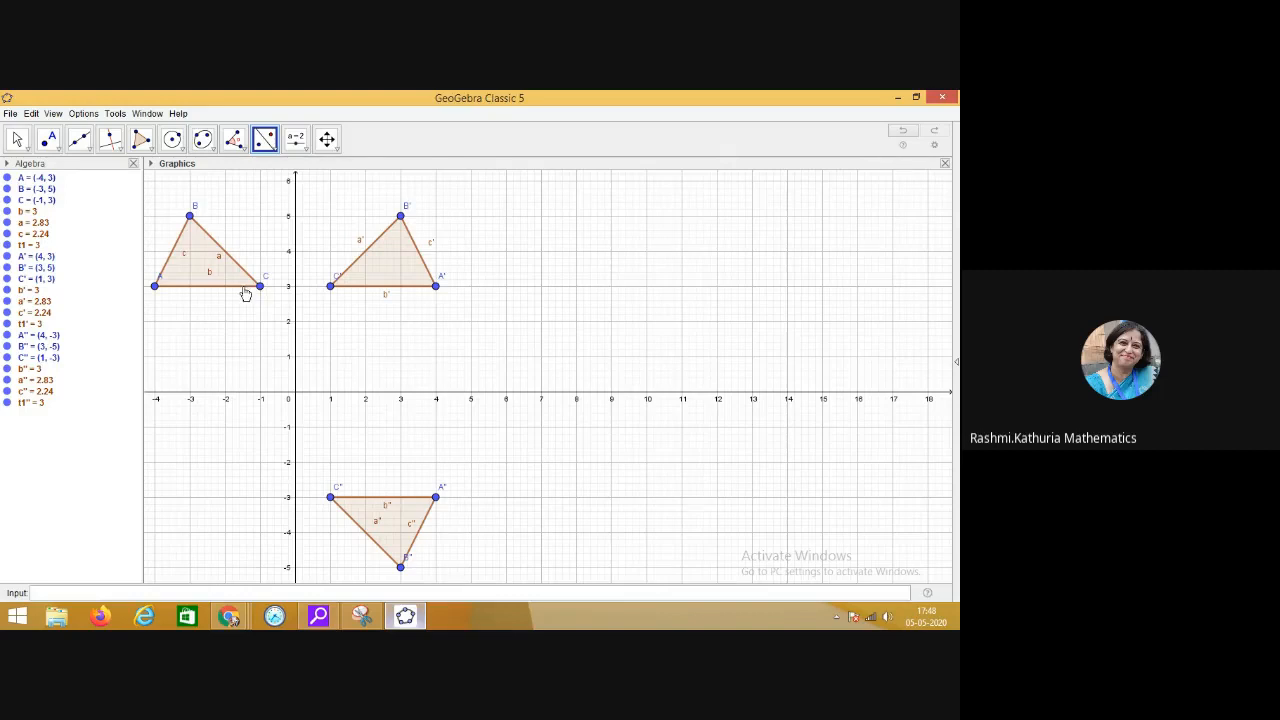
mouse_move(372, 280)
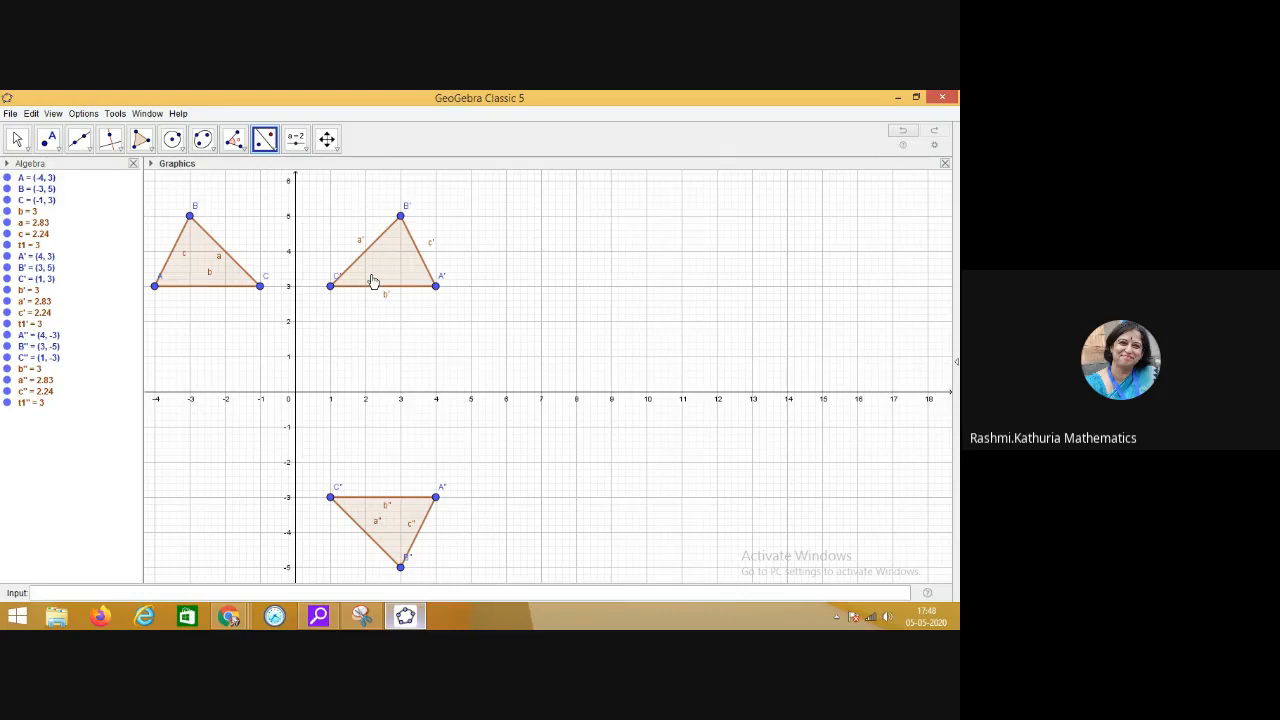
mouse_move(332, 244)
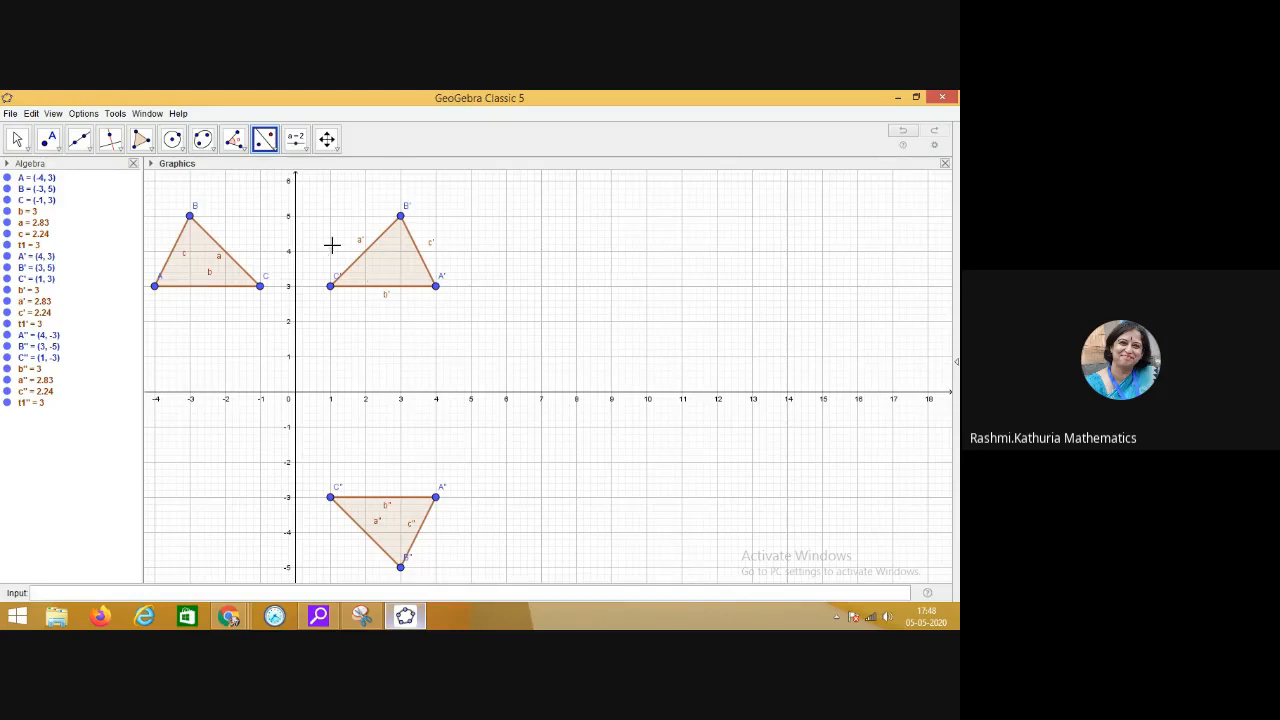
Show the transformation tools list over triangles ABC, A'B'C' and A''B''C''.
click(296, 138)
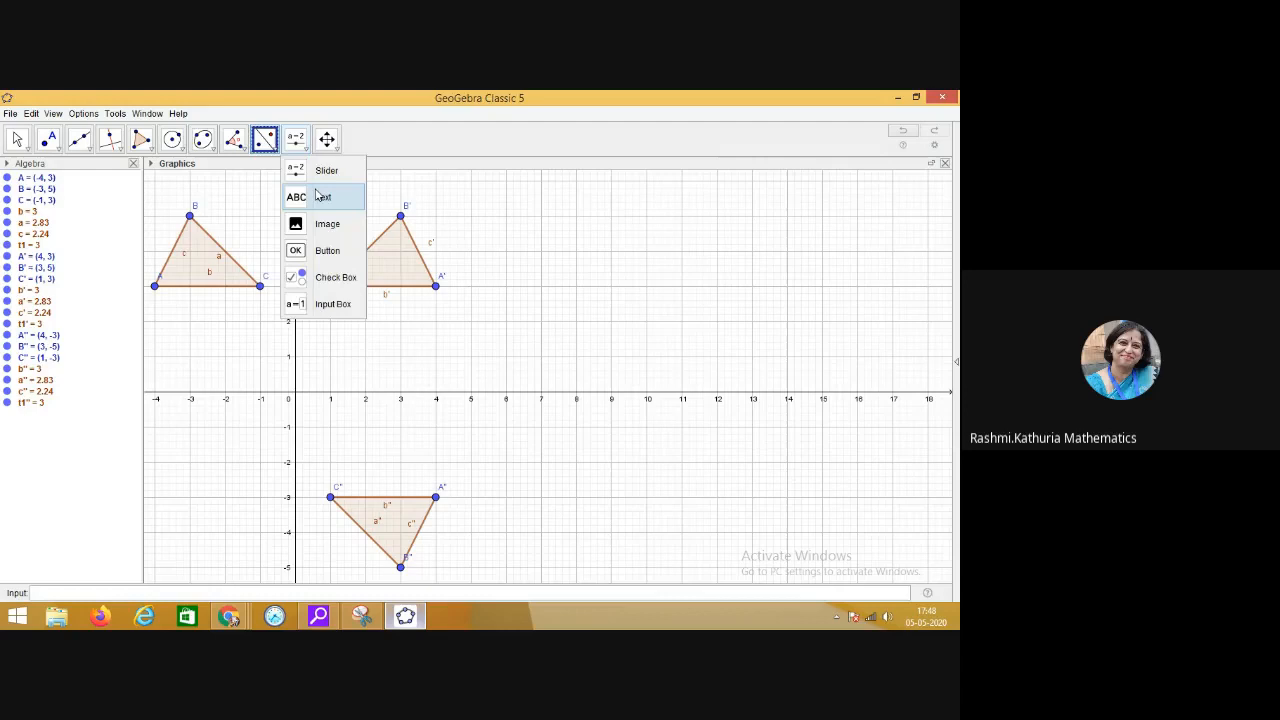
click(264, 138)
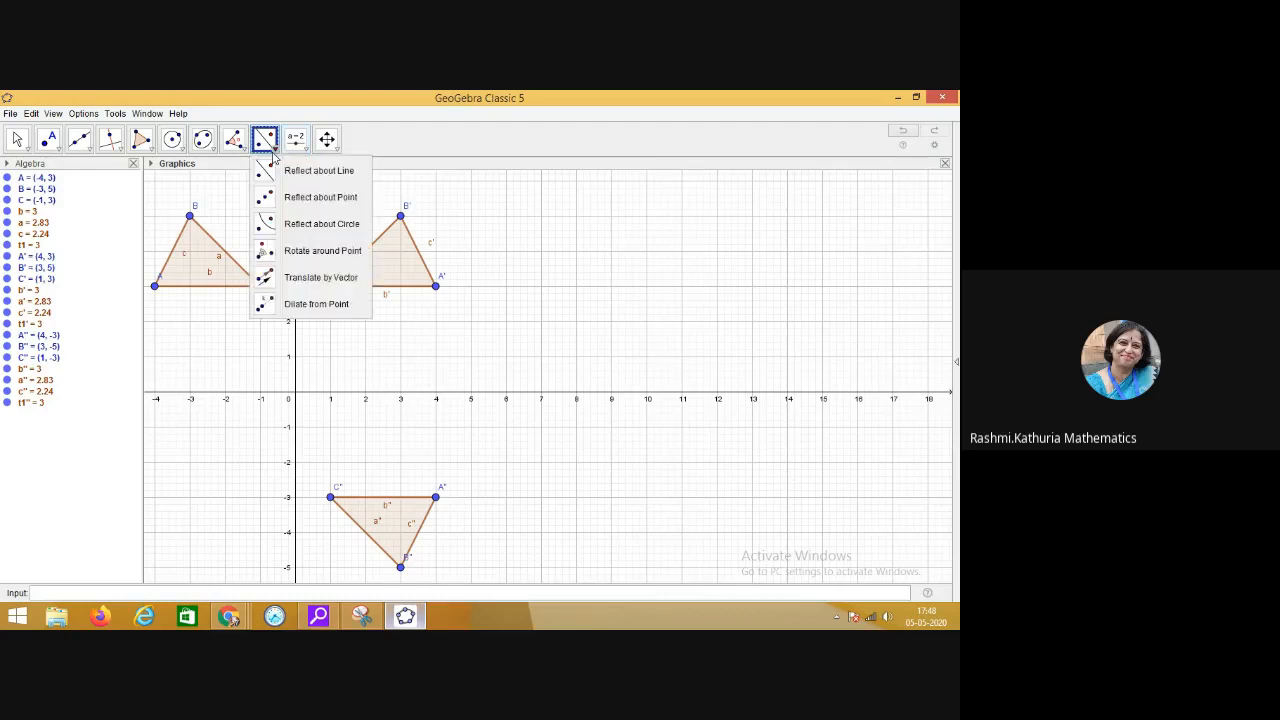
mouse_move(578, 304)
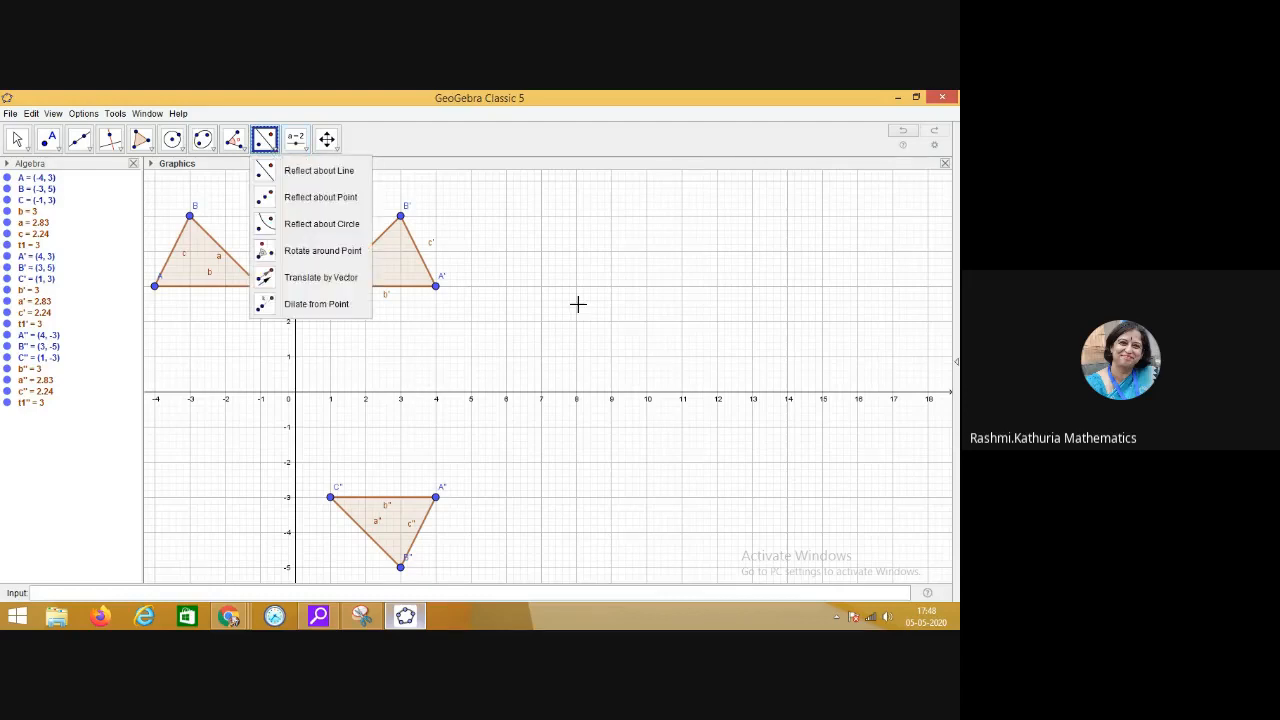
mouse_move(562, 354)
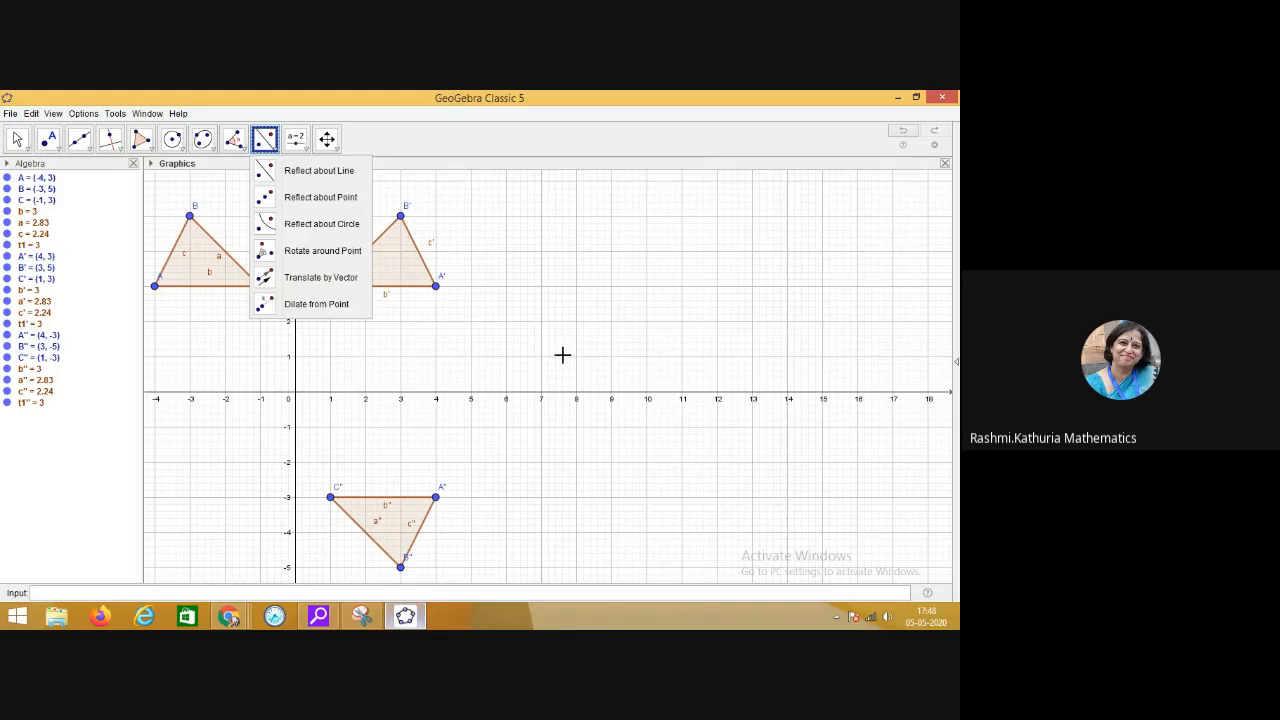